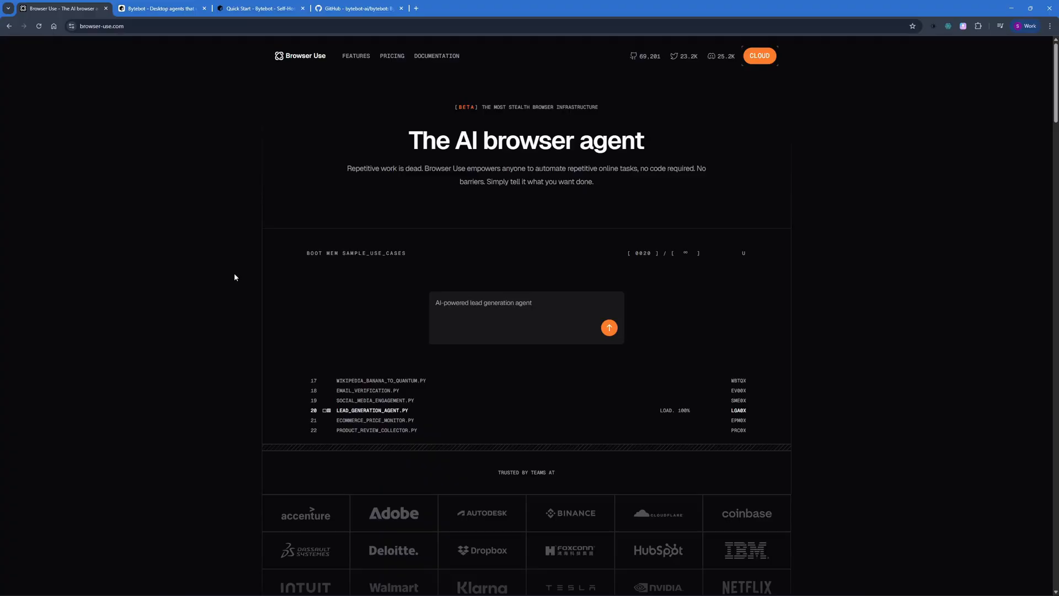
Switch to the bytebot.ai homepage and scroll to the 'Why a Desktop Agent' section.
left_click(160, 9)
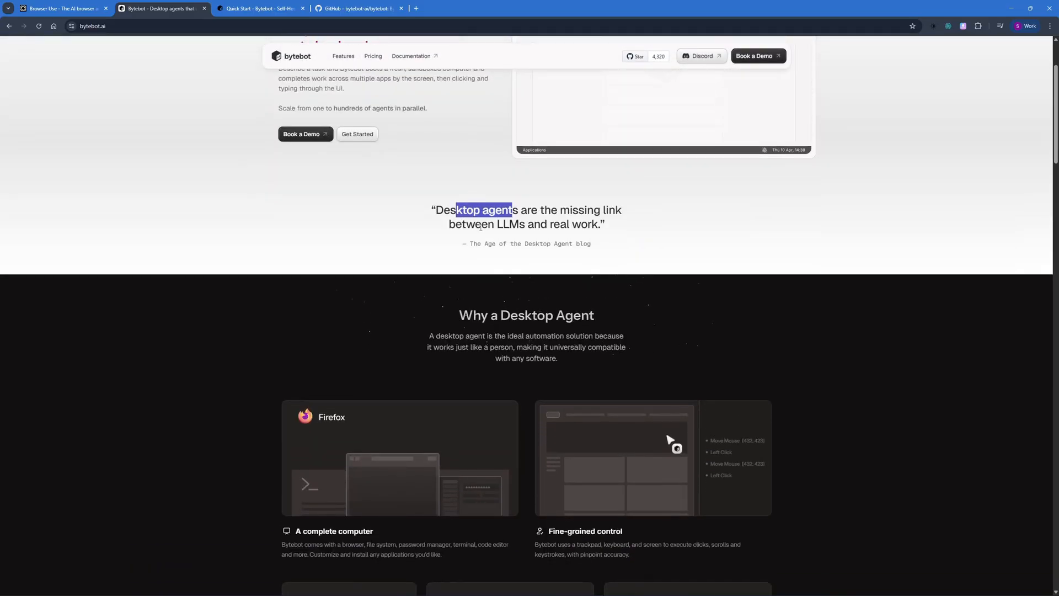
scroll("down", 3)
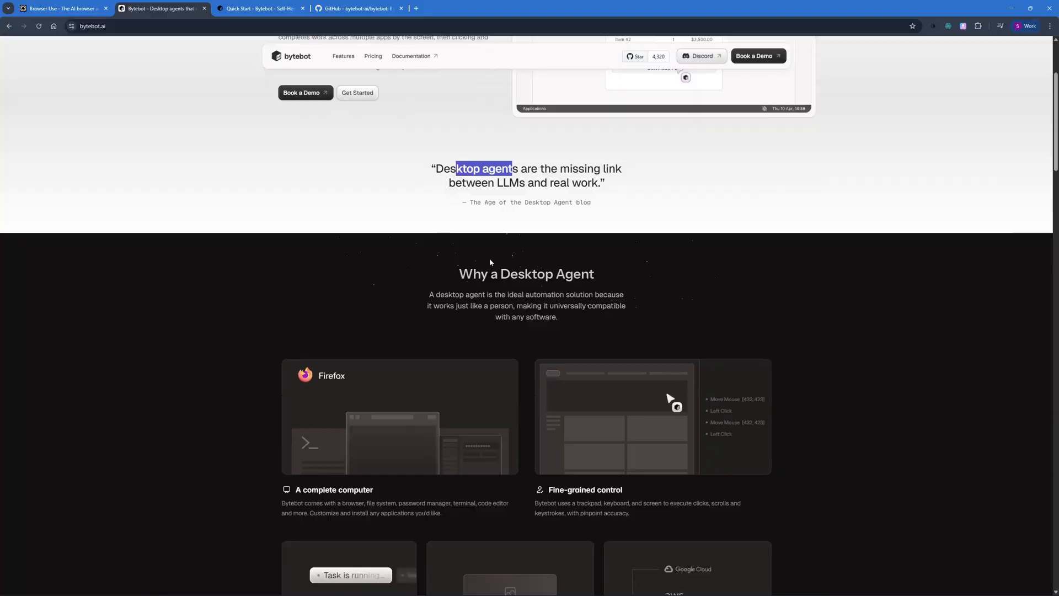
View the bytebot-ai/bytebot GitHub repo, scroll through the README demos and return to the top.
left_click(363, 8)
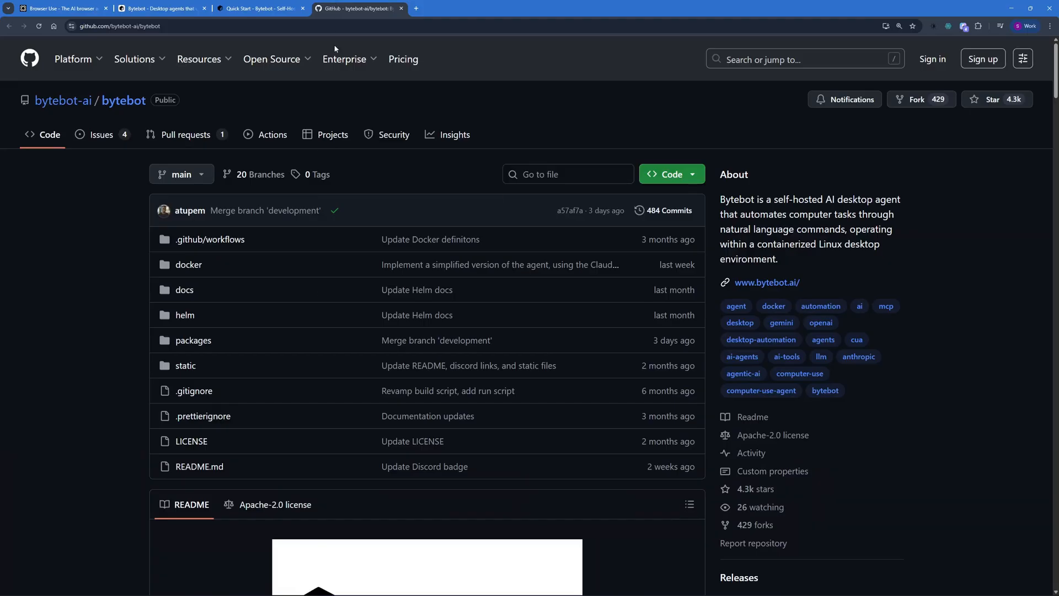
scroll("down", 3)
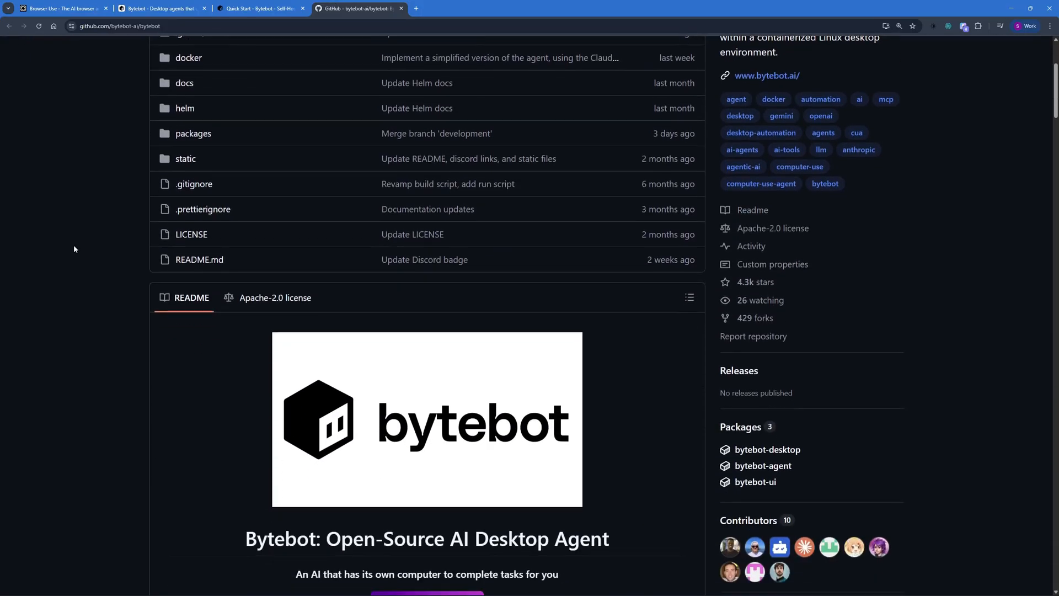
scroll("down", 3)
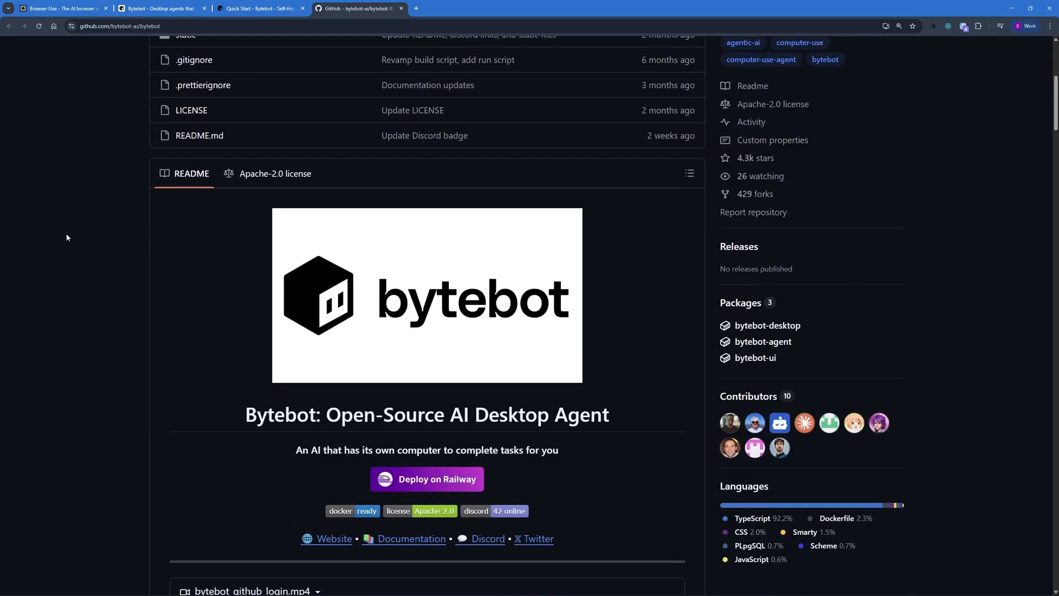
scroll("down", 3)
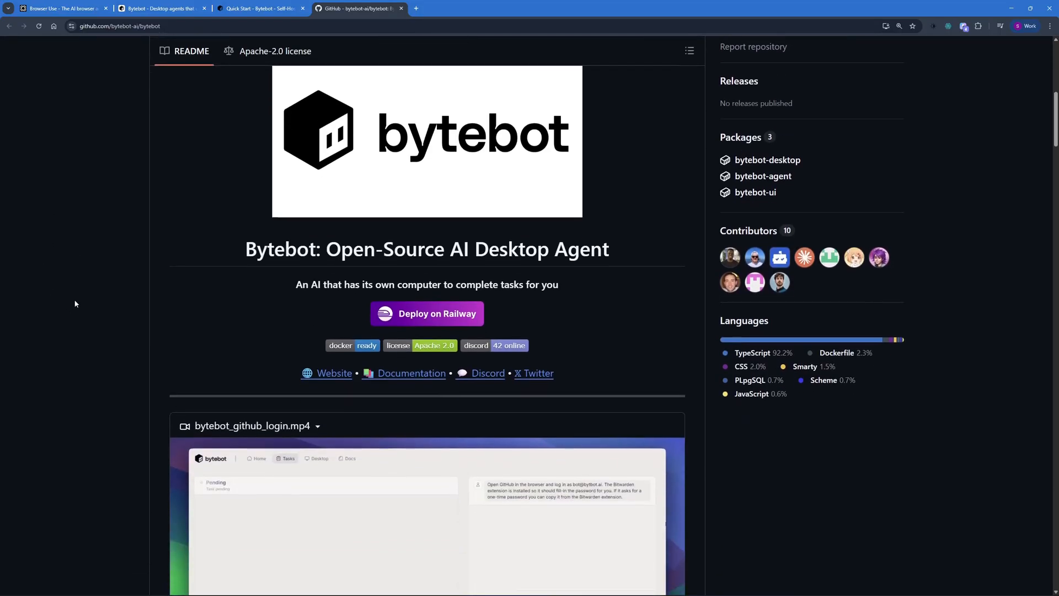
scroll("down", 3)
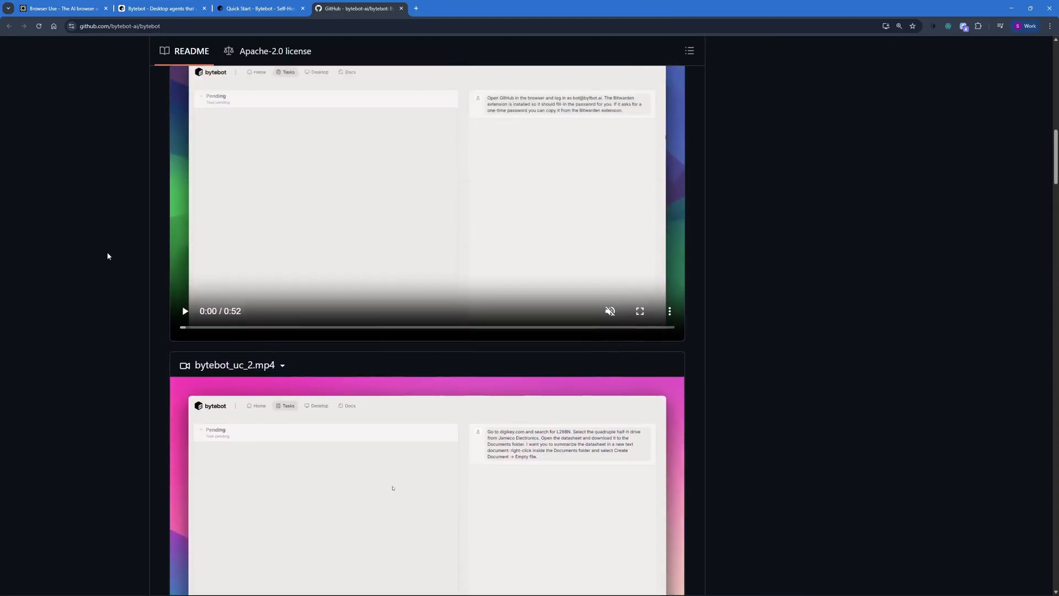
scroll("up", 3)
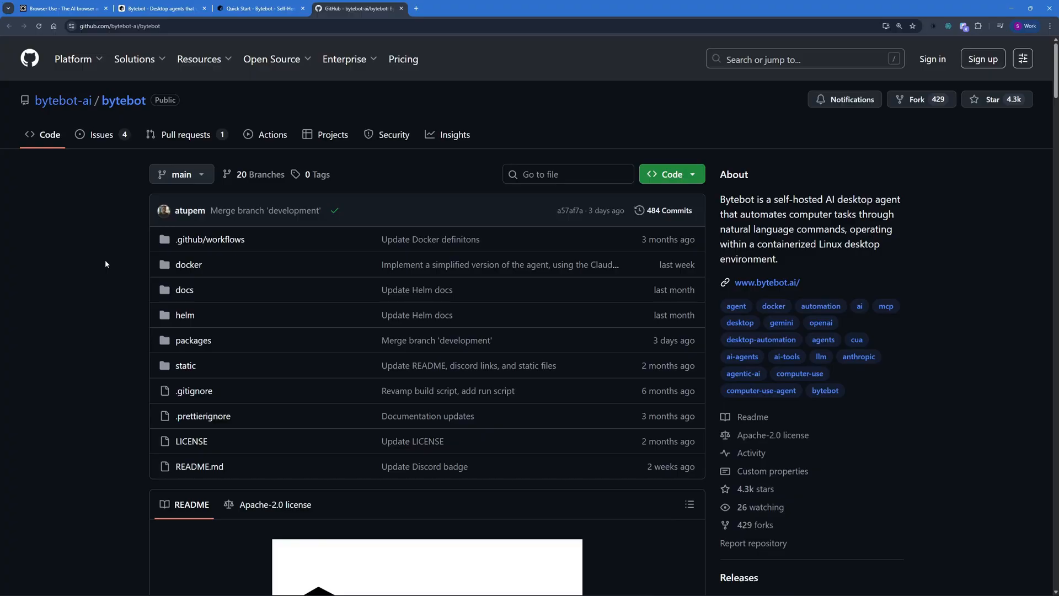
In the Quick Start docs, compare Railway and Desktop Only deployment, then settle on Docker Compose.
left_click(260, 9)
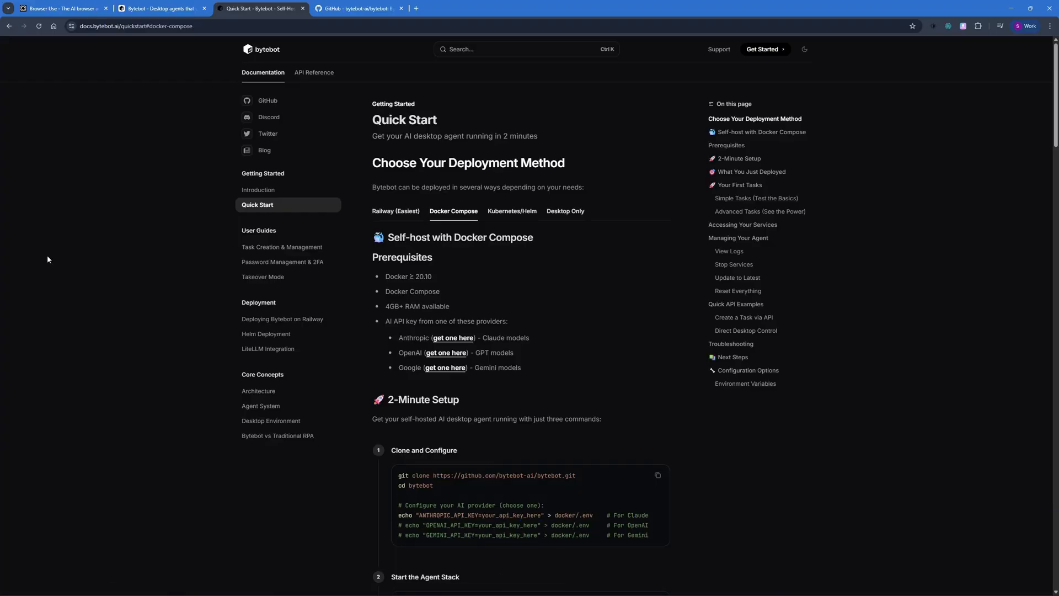
mouse_move(314, 241)
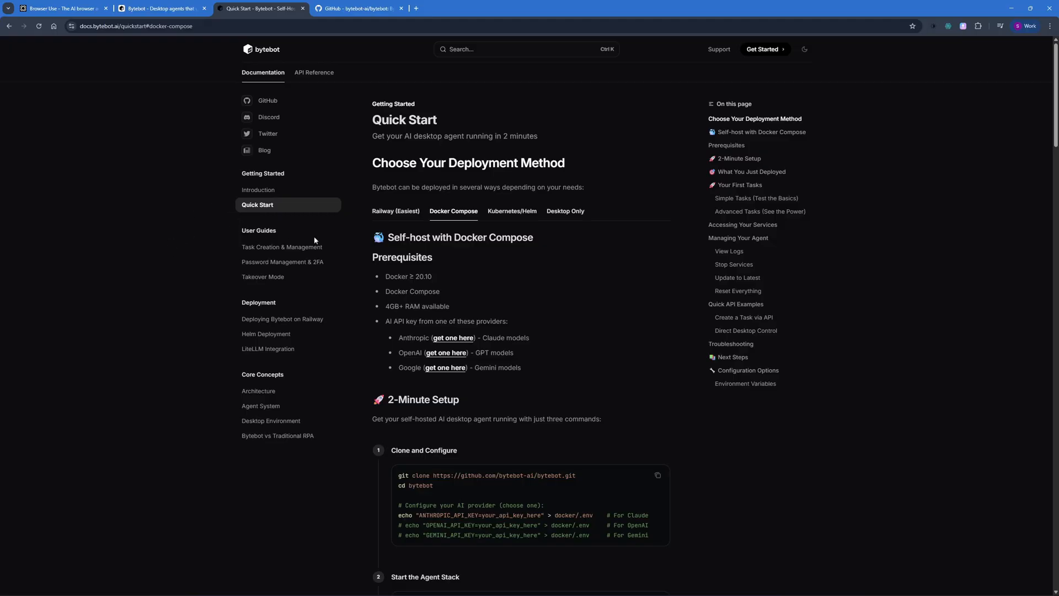
left_click(395, 211)
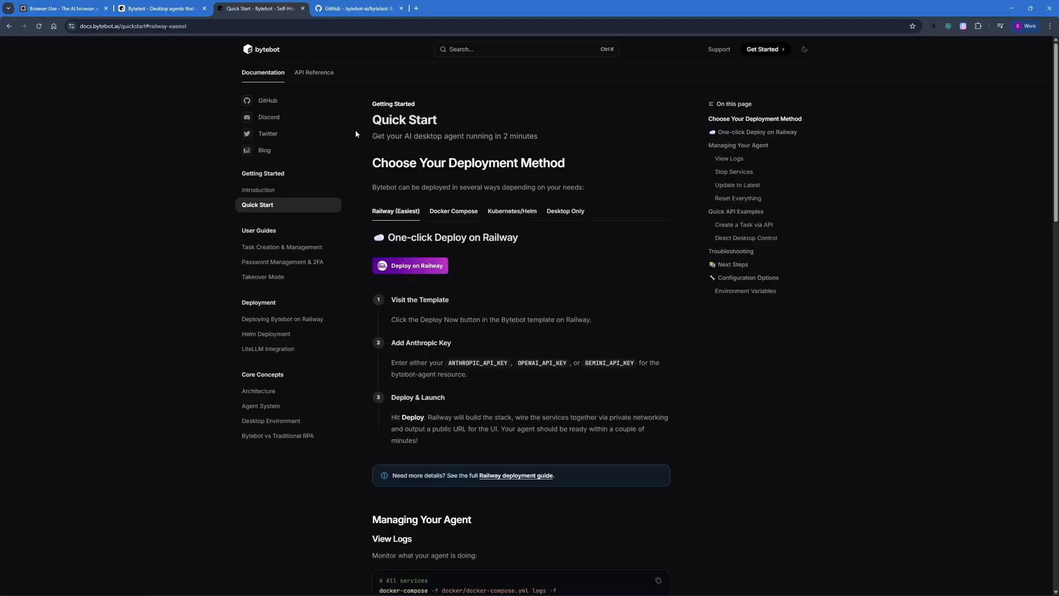
mouse_move(494, 292)
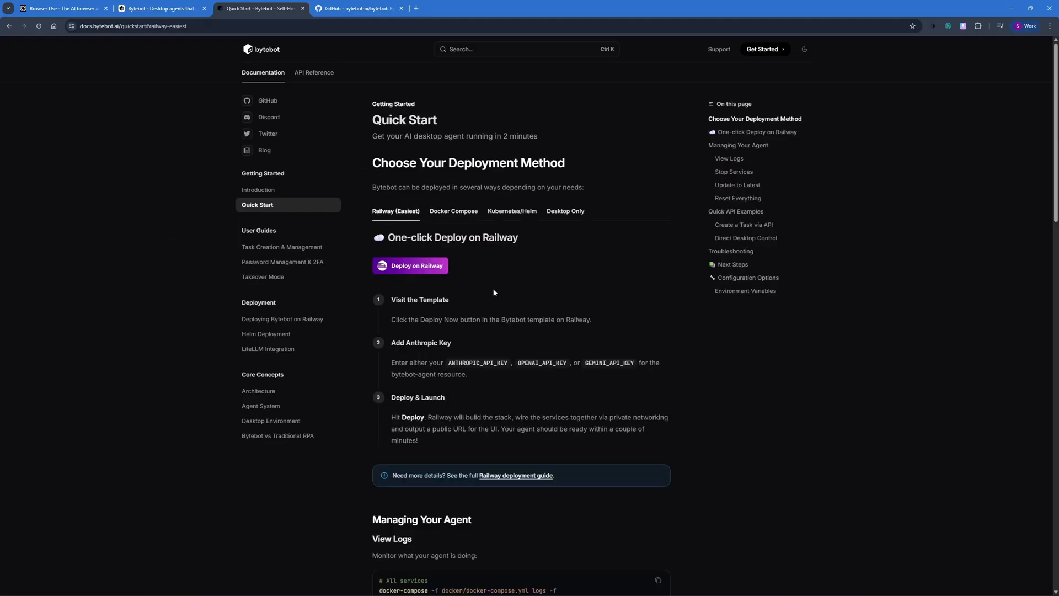
mouse_move(500, 213)
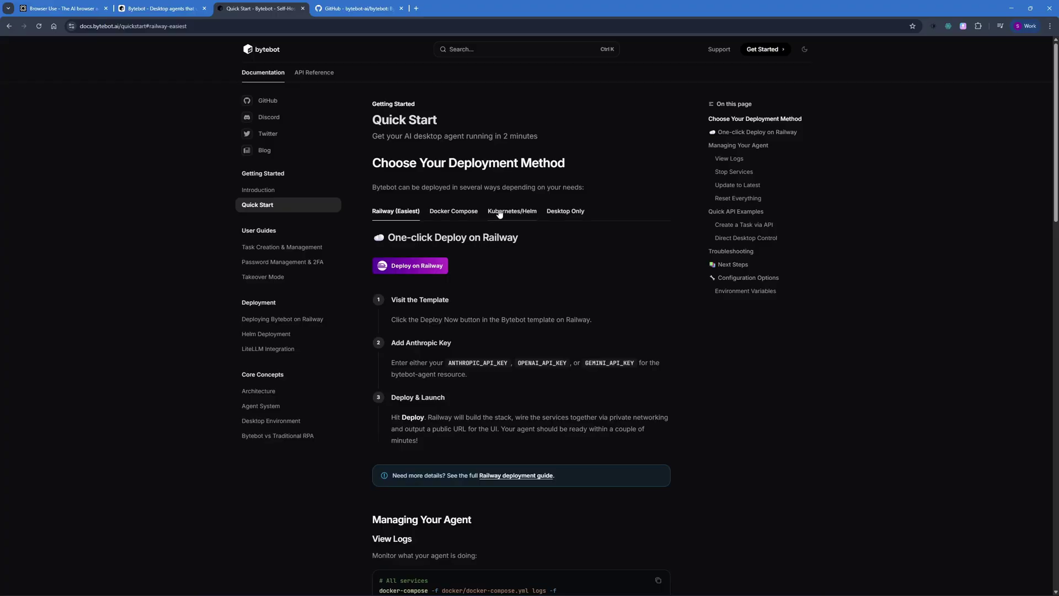
left_click(565, 210)
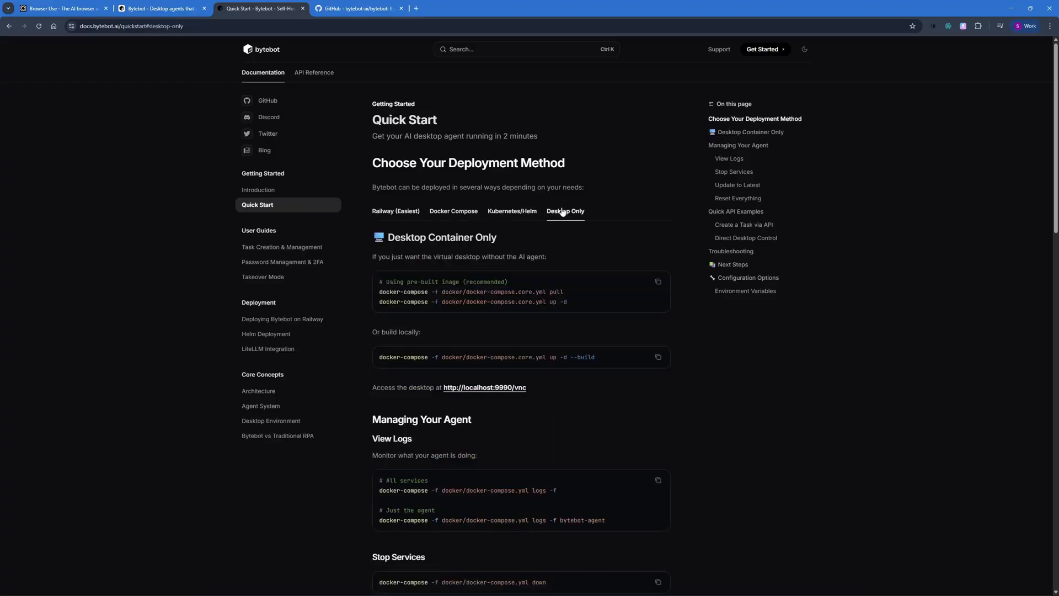
left_click(453, 210)
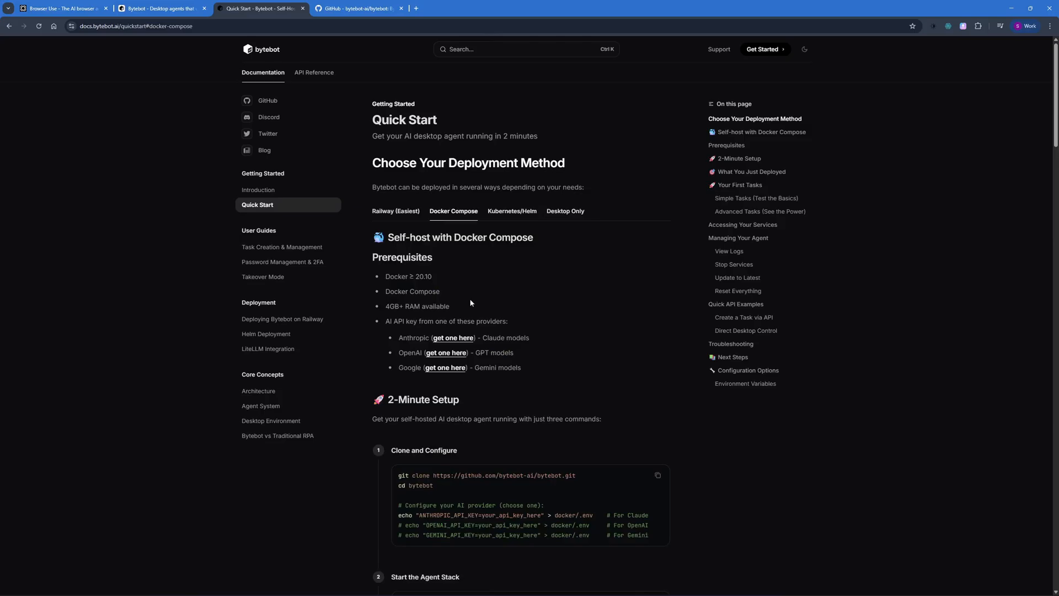
mouse_move(631, 250)
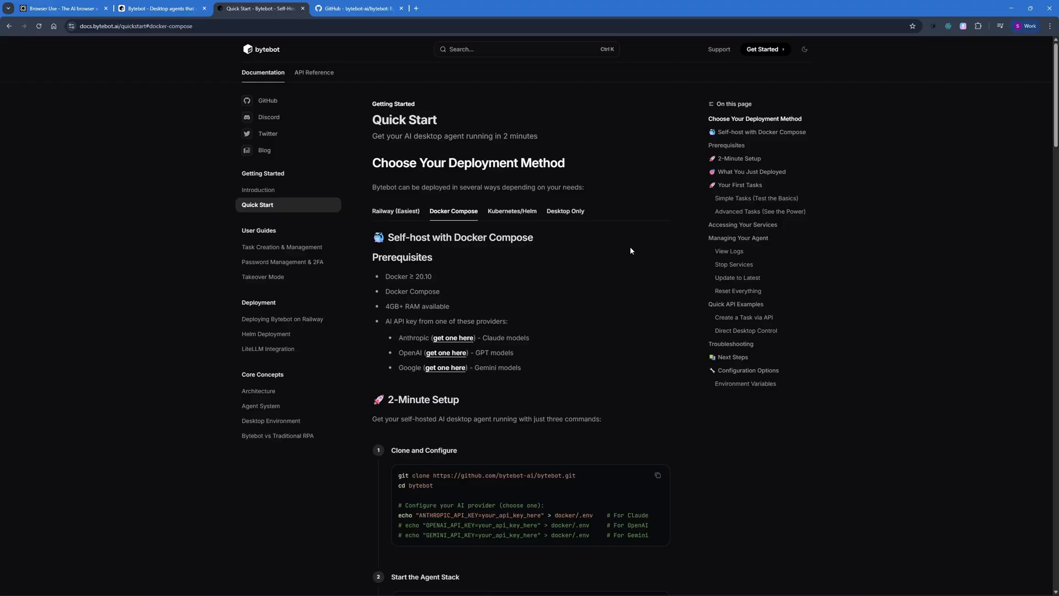
Read from the prerequisites down to the 2-Minute Setup clone, start and chat commands.
scroll("down", 3)
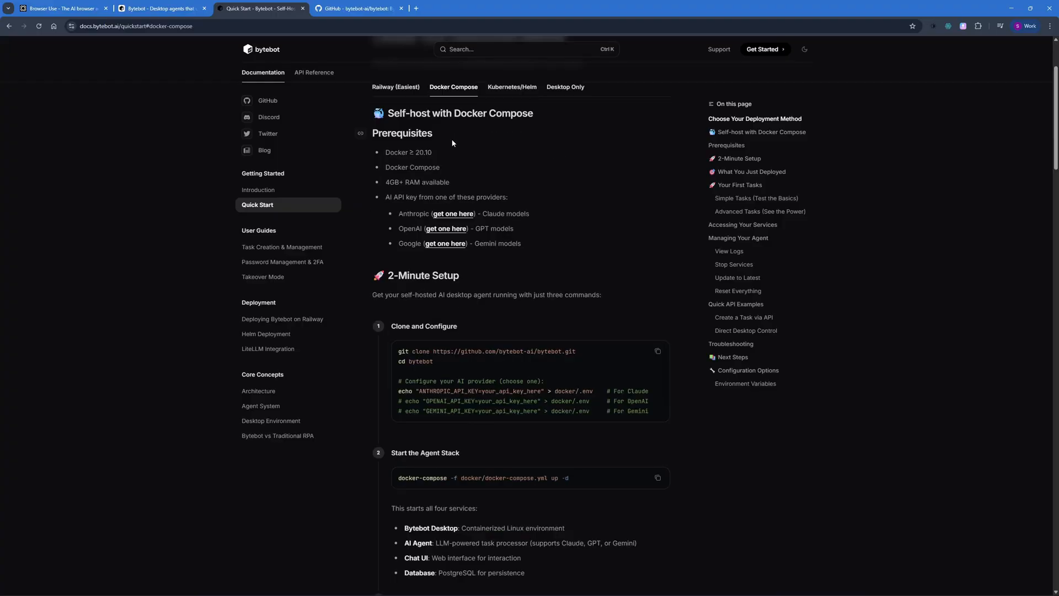
double_click(397, 152)
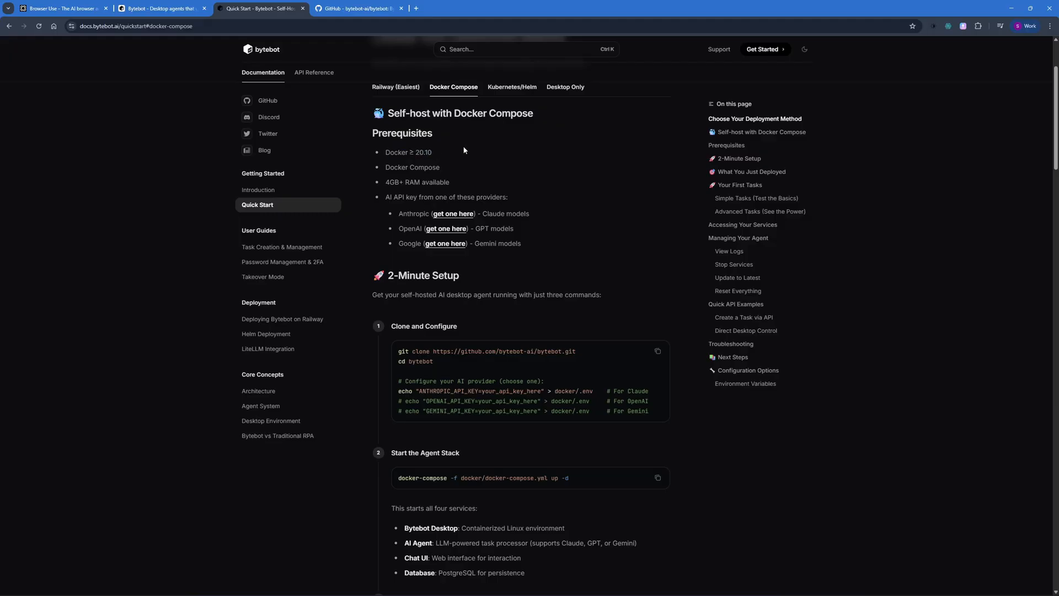
mouse_move(406, 182)
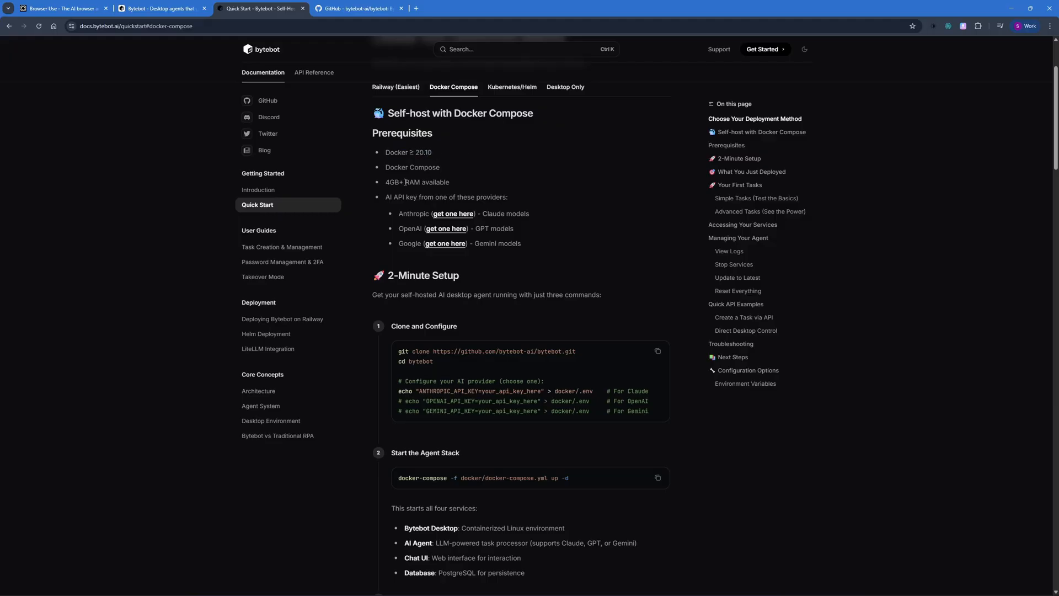
scroll("down", 3)
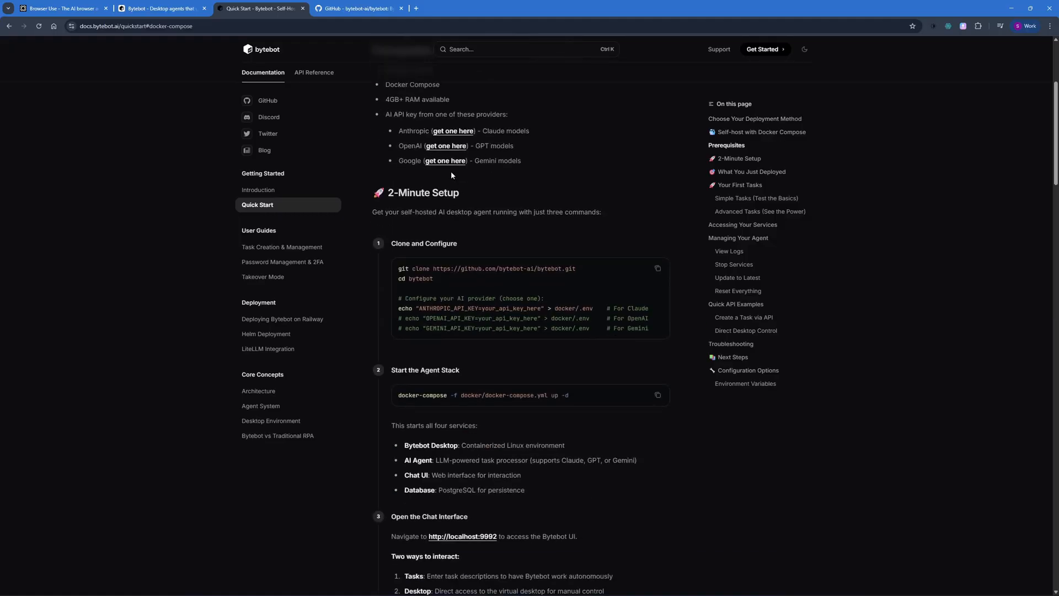
mouse_move(569, 181)
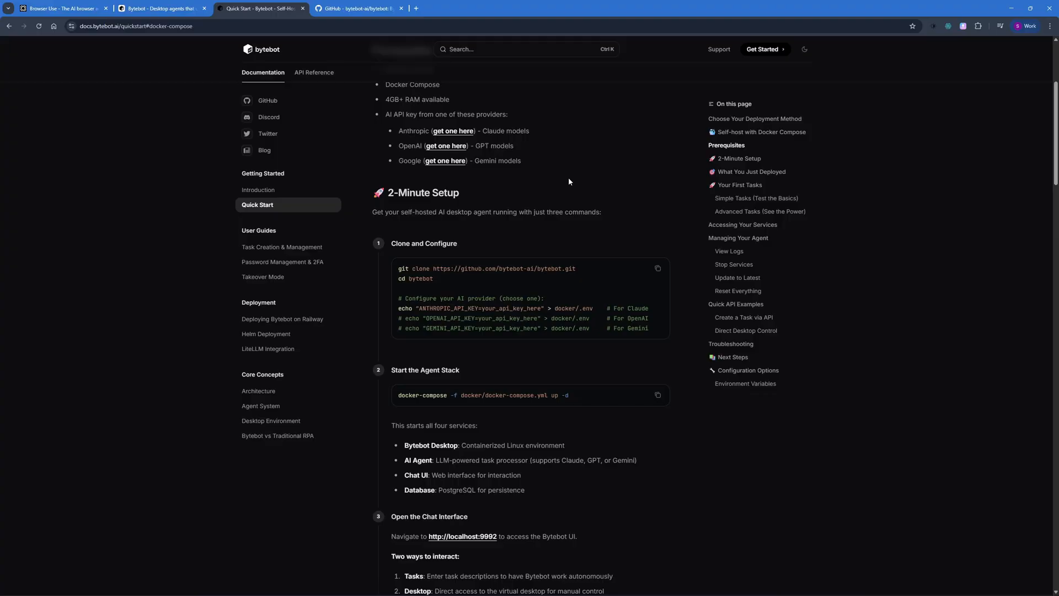
scroll("down", 3)
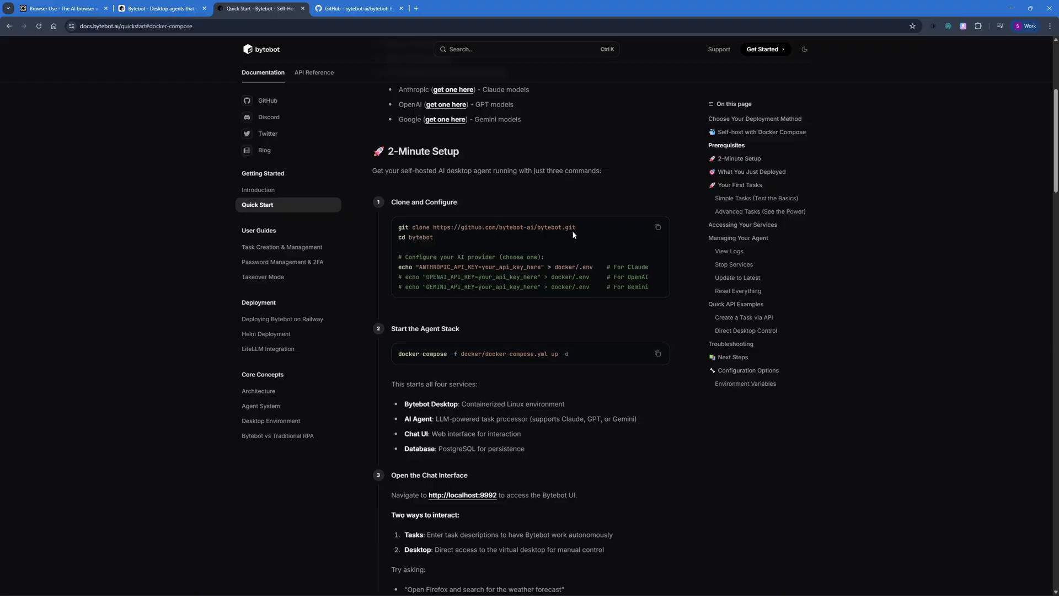
mouse_move(555, 275)
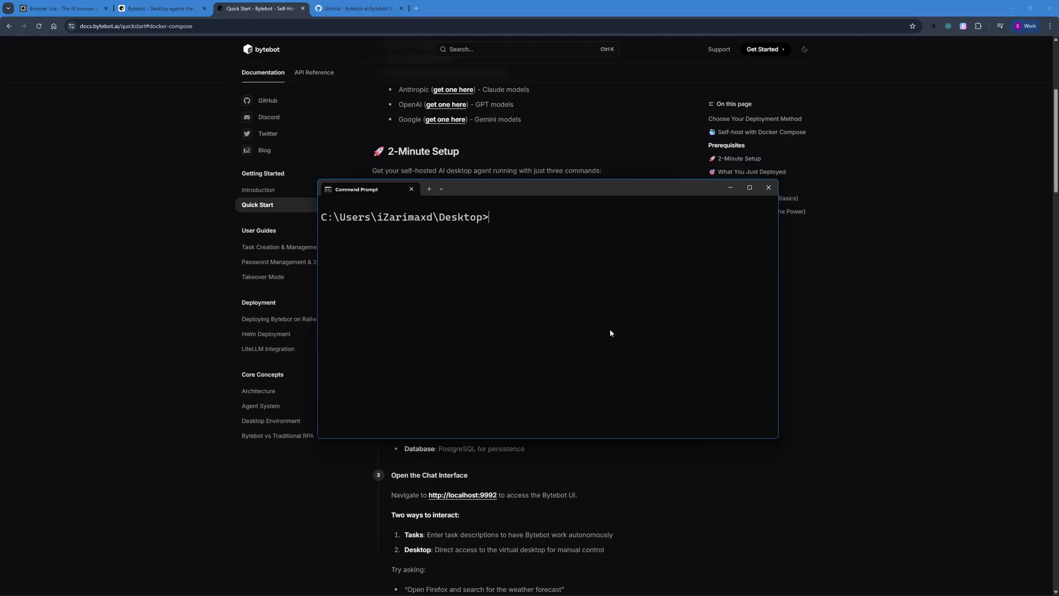
In Command Prompt, clone the bytebot repository to the Desktop and start typing 'cd byte'.
left_click(357, 9)
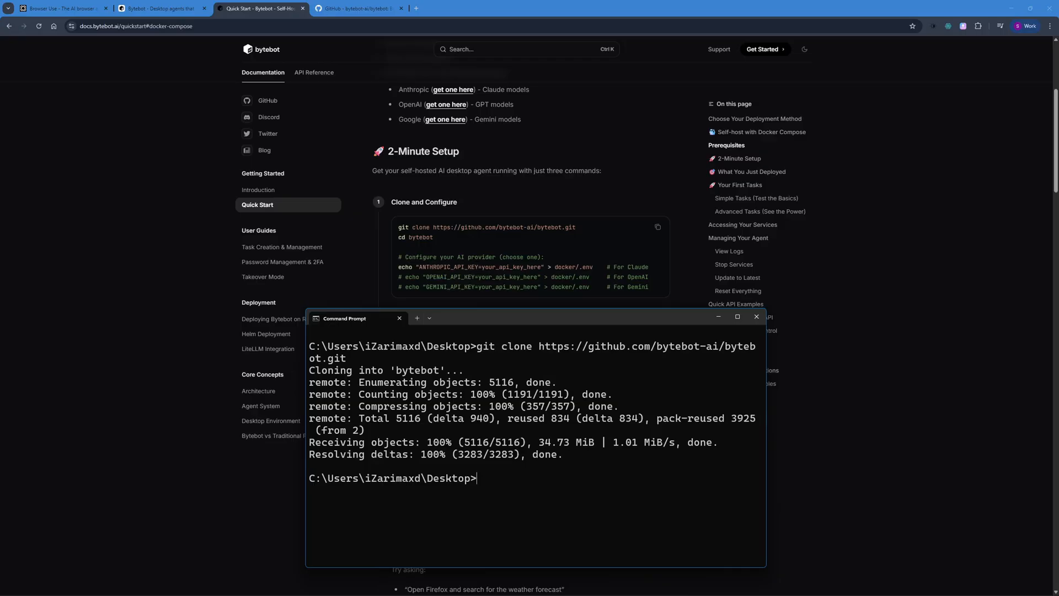
type("cd")
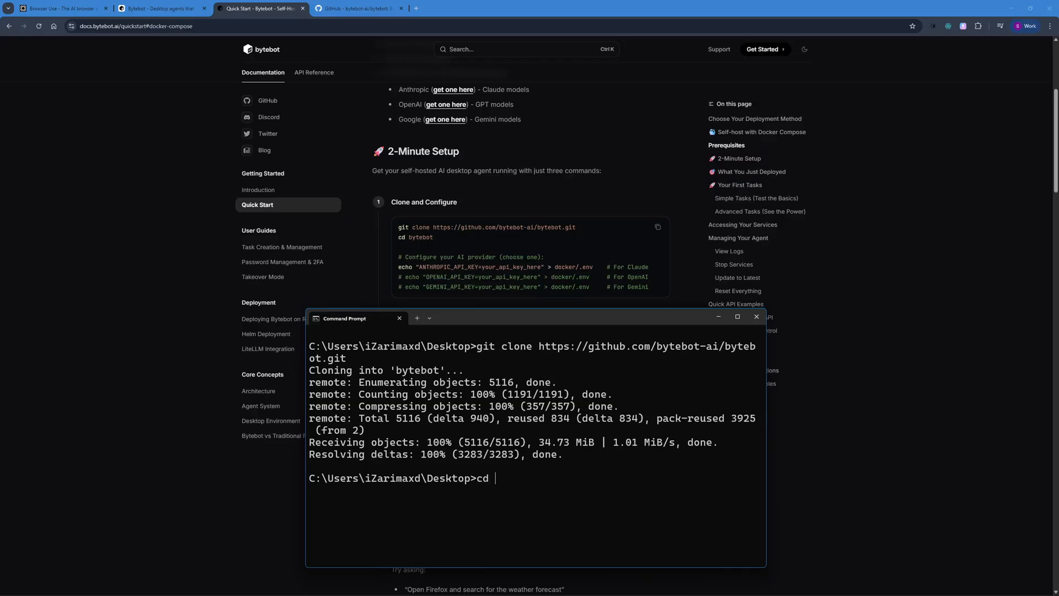
type("byte")
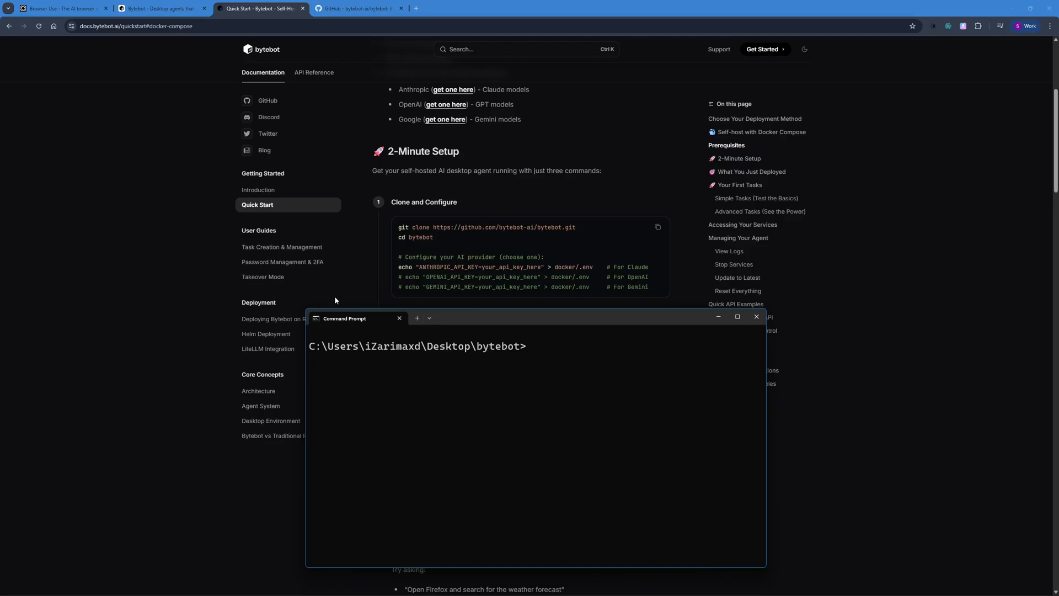
mouse_move(388, 269)
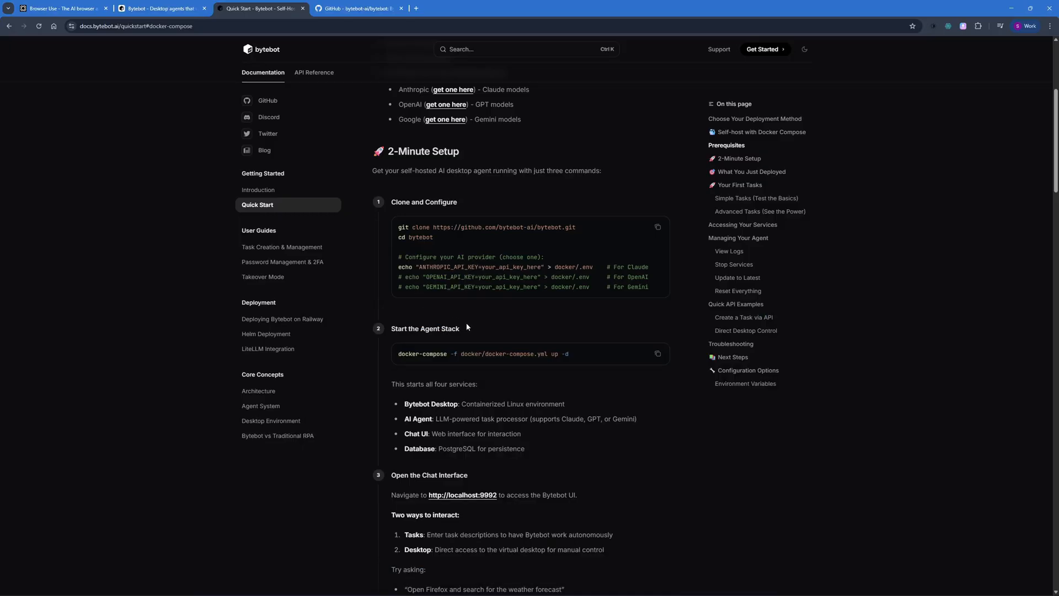
mouse_move(472, 329)
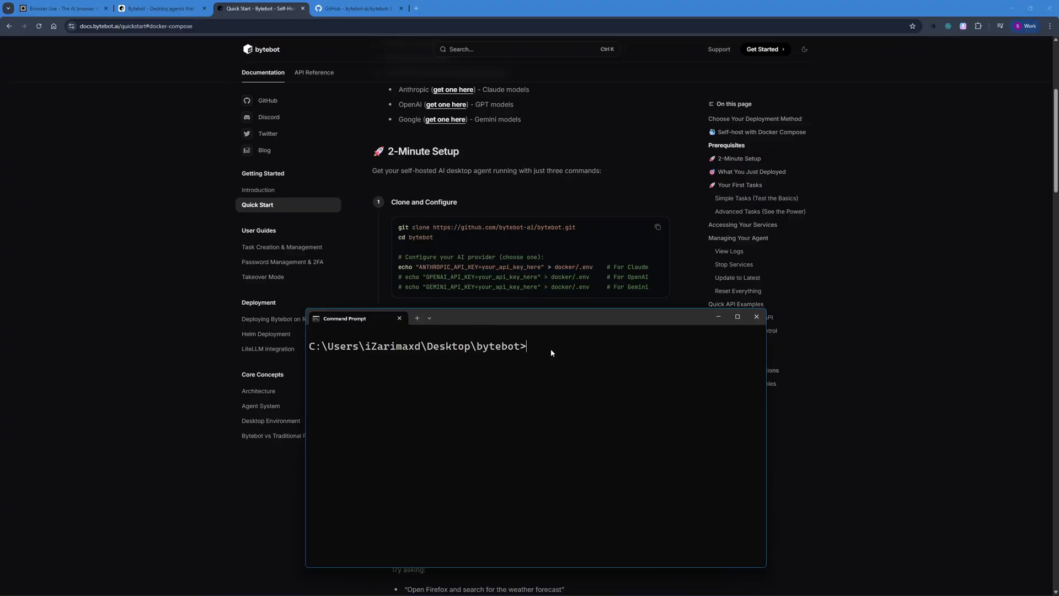
Enter echo "OPENAI_API_KEY=your_api_key_here" > docker/.env at the bytebot folder prompt.
type("echo \"OPENAI_API_KEY=your_api_key_here\" > docker/.env")
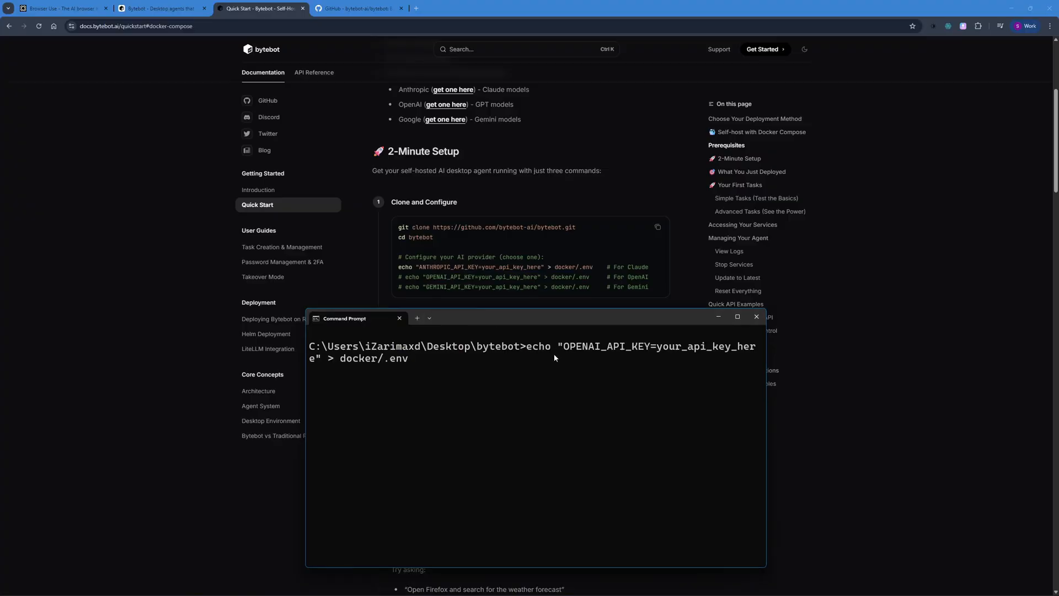
mouse_move(581, 356)
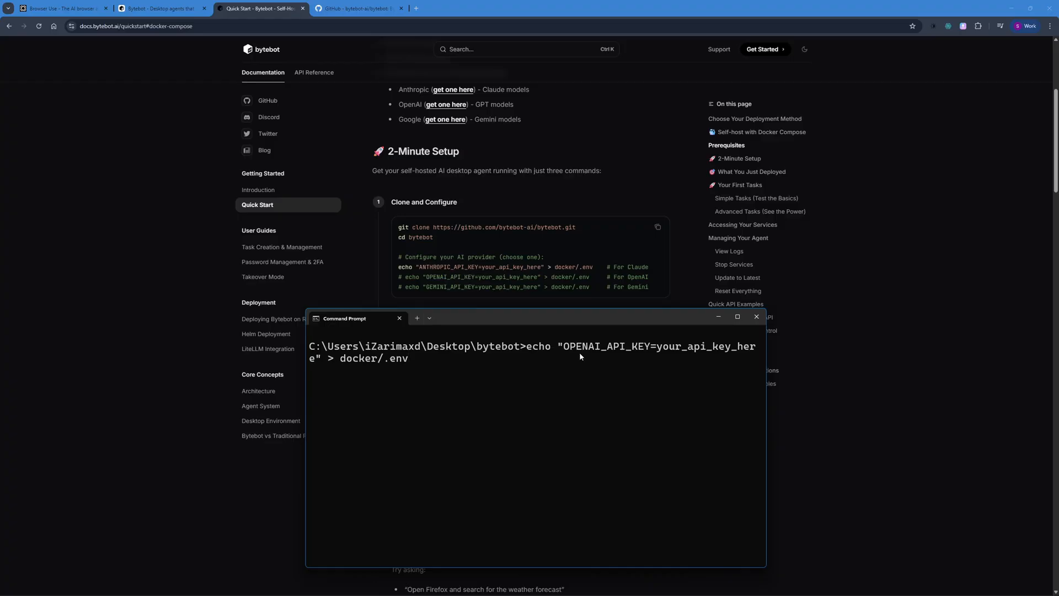
mouse_move(317, 363)
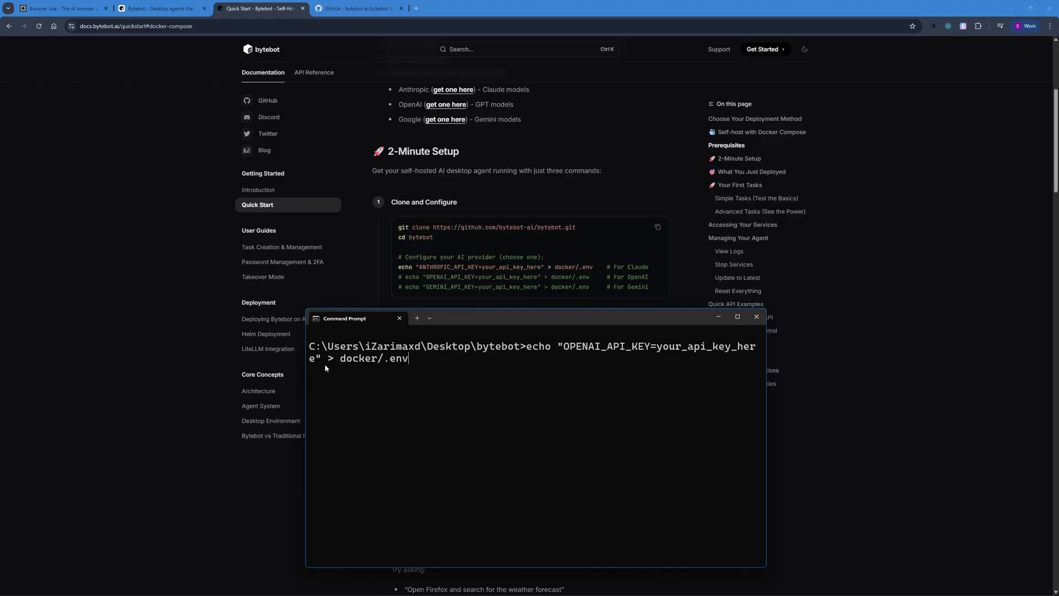
mouse_move(457, 424)
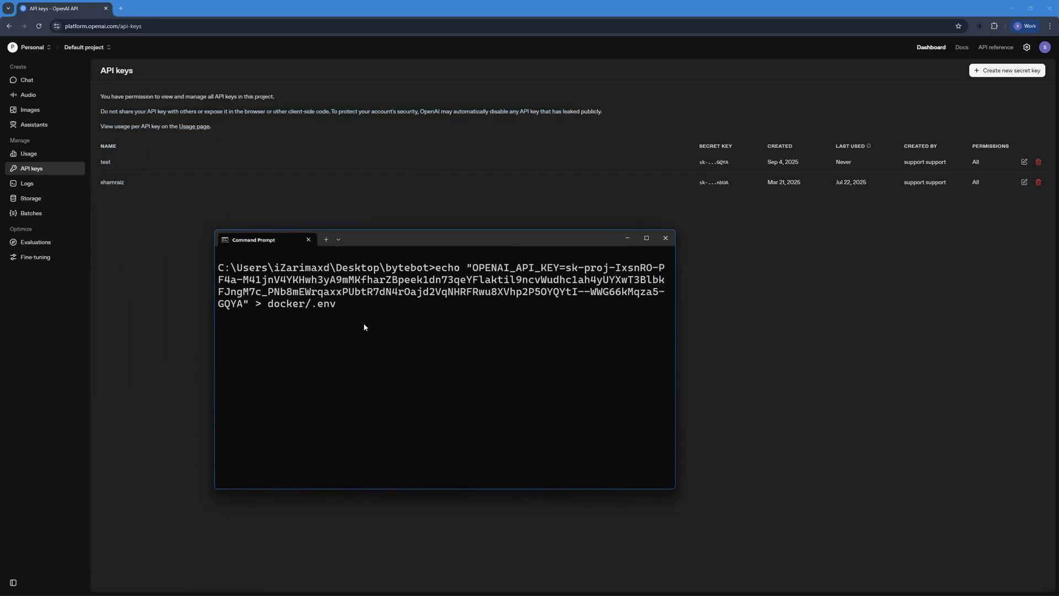
mouse_move(360, 313)
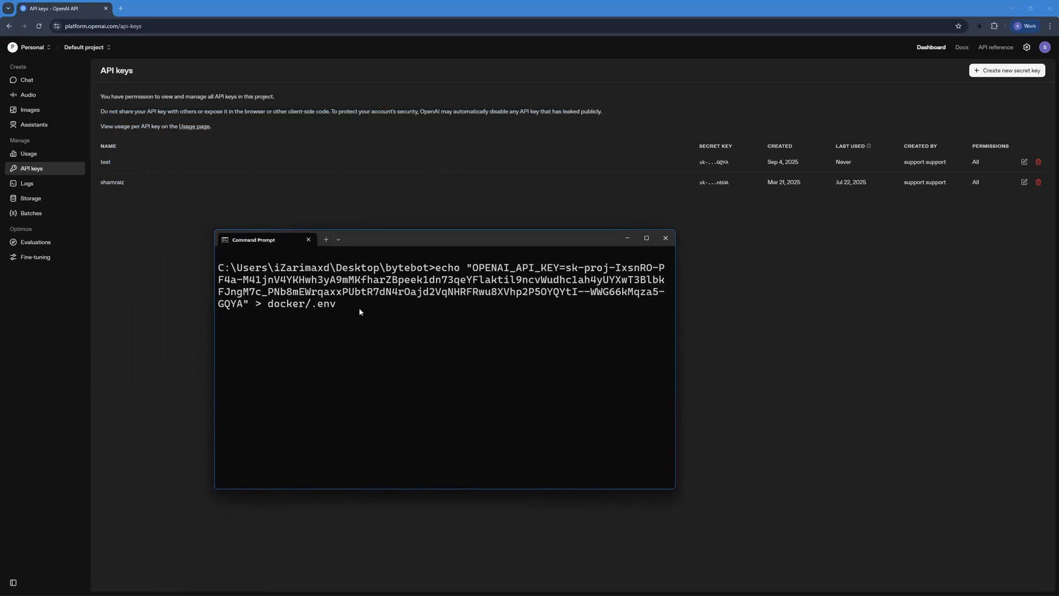
Run the echo command writing the real OpenAI secret key into docker/.env.
key("Enter")
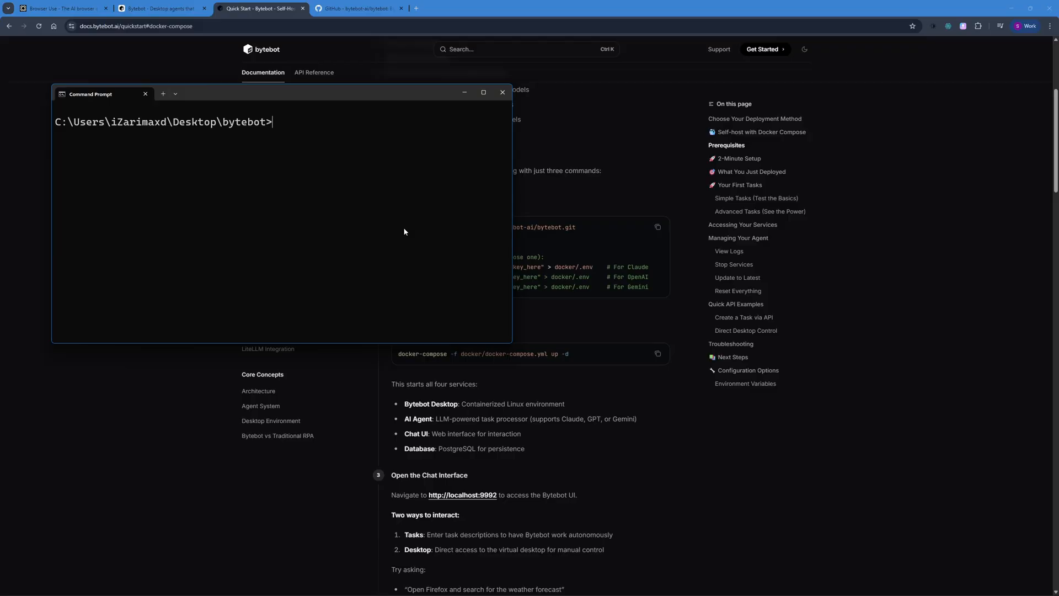
Start the stack with docker-compose -f docker/docker-compose.yml up -d.
type("docker-compose -f docker/docker-compose.yml up -d")
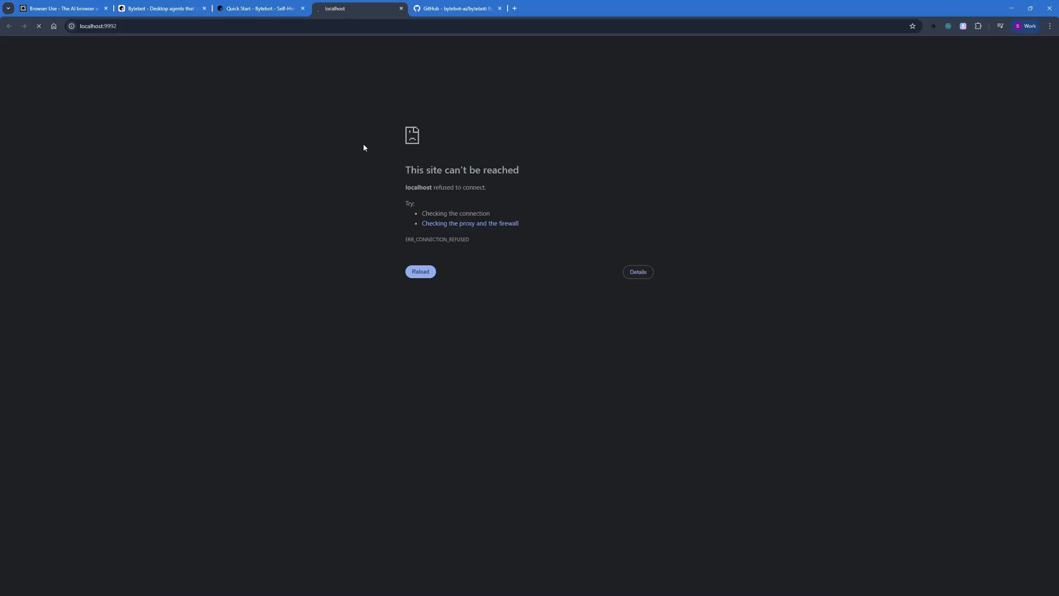
Reload localhost:9992 until the Bytebot home page loads and move the console aside.
left_click(420, 272)
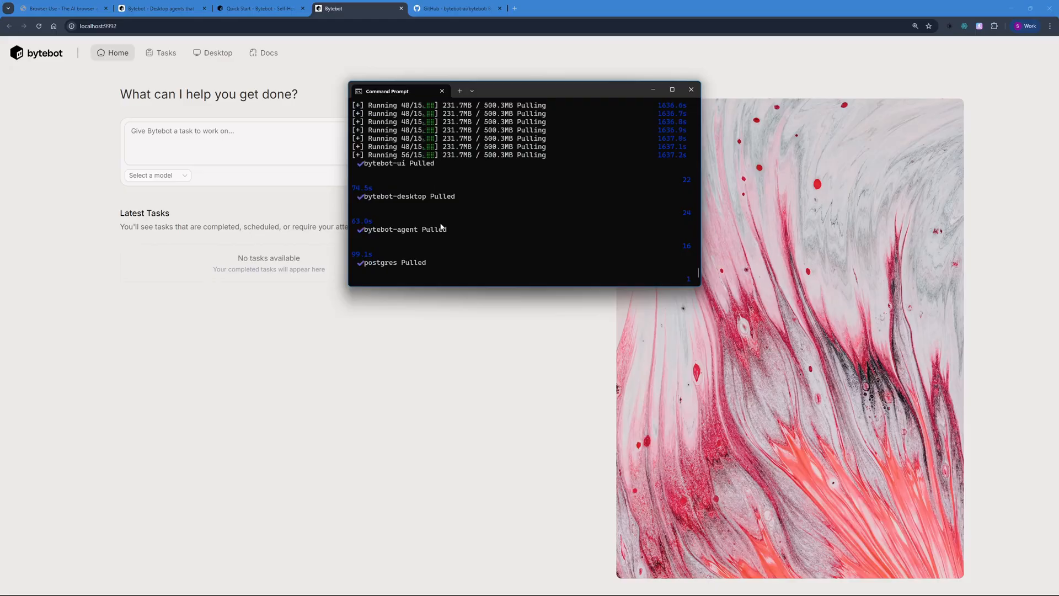
mouse_move(468, 183)
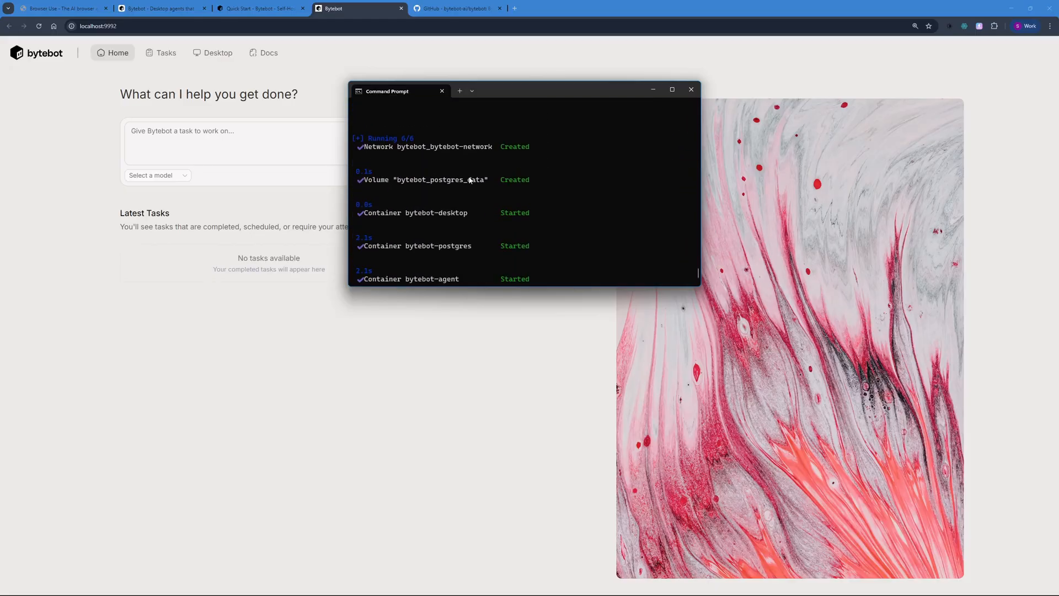
left_click(691, 88)
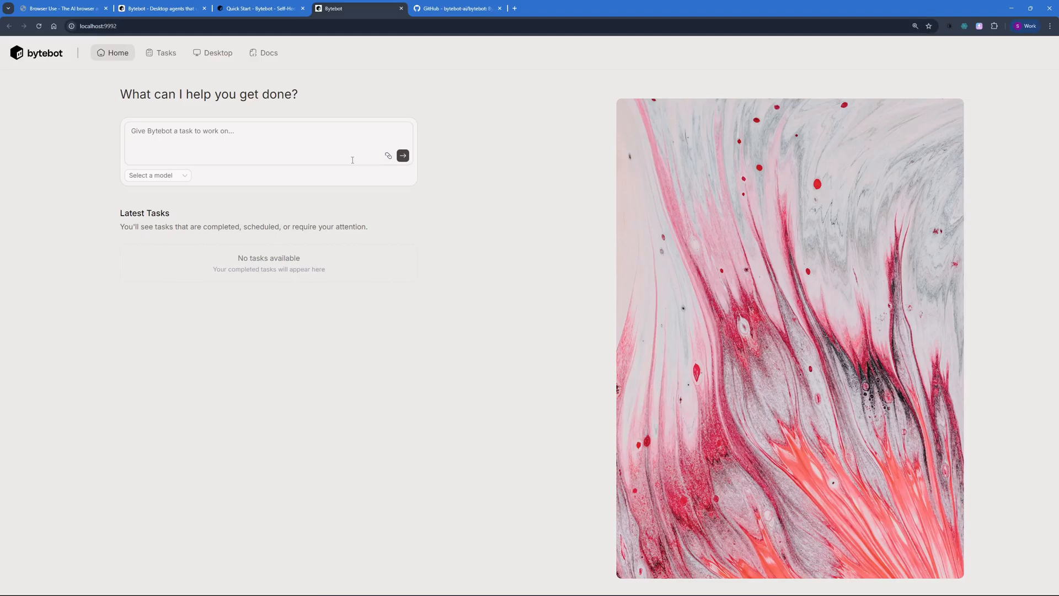
mouse_move(65, 133)
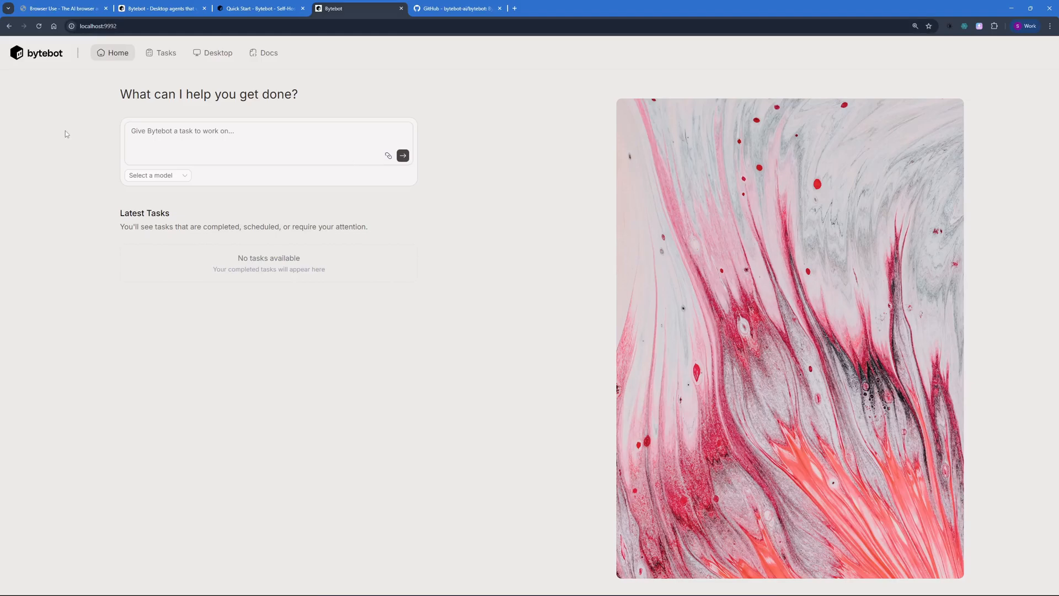
mouse_move(19, 24)
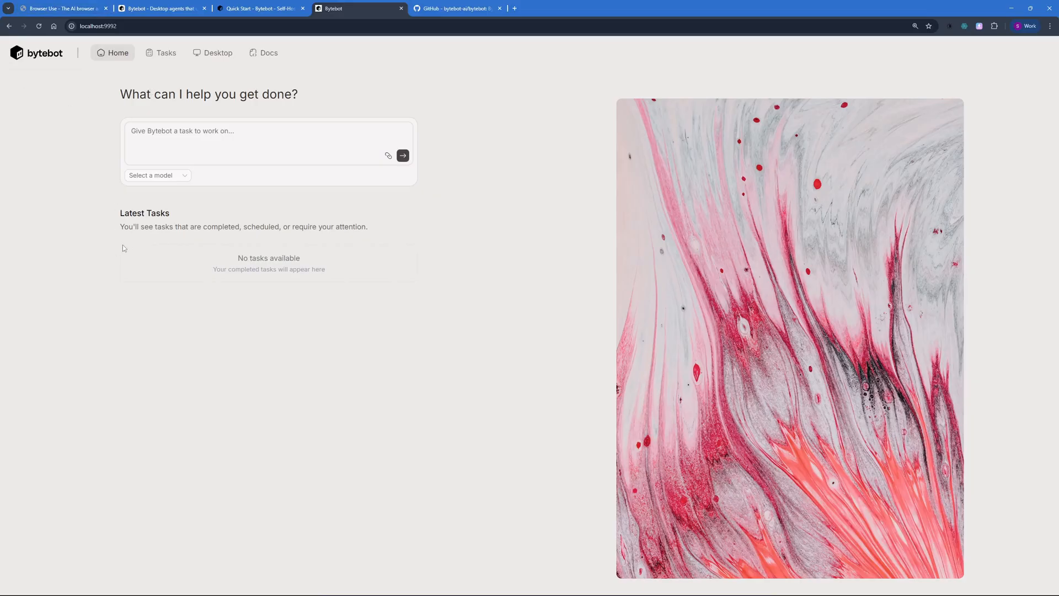
Browse the empty Tasks page, checking the Completed filter and another task category.
left_click(170, 130)
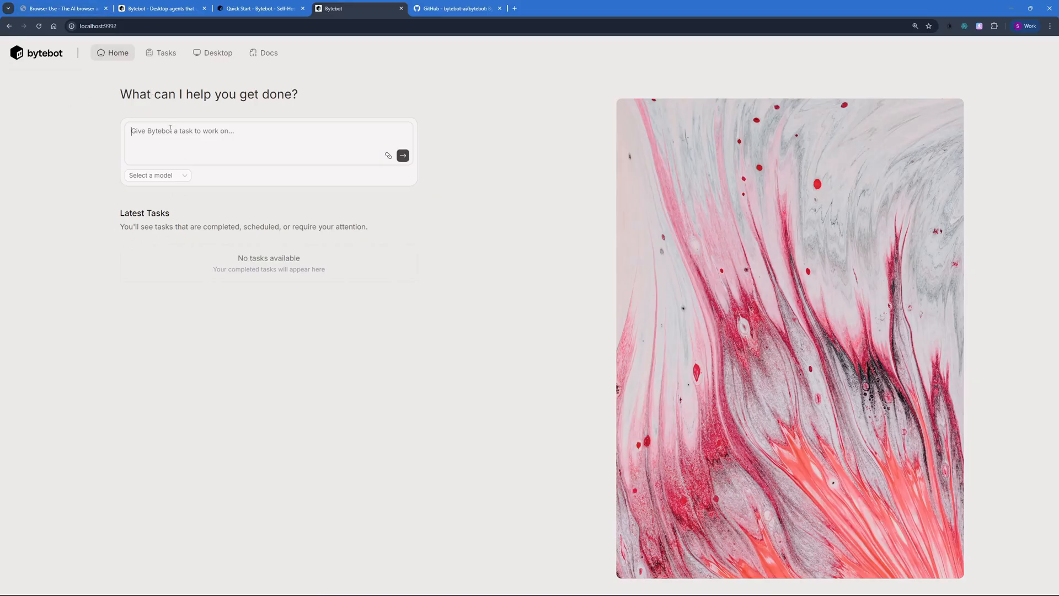
left_click(166, 53)
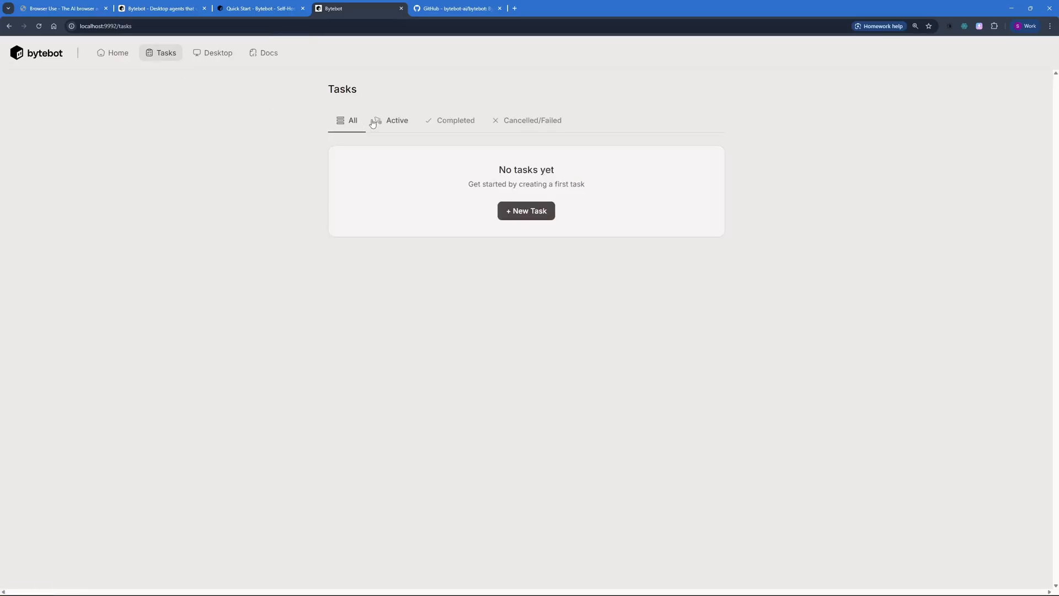
left_click(455, 120)
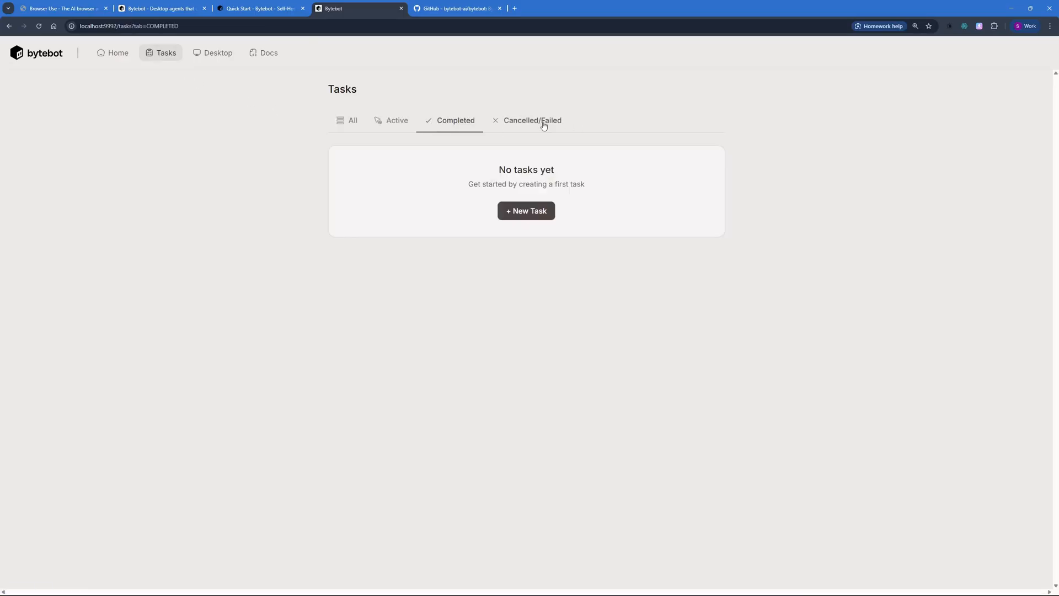
left_click(354, 120)
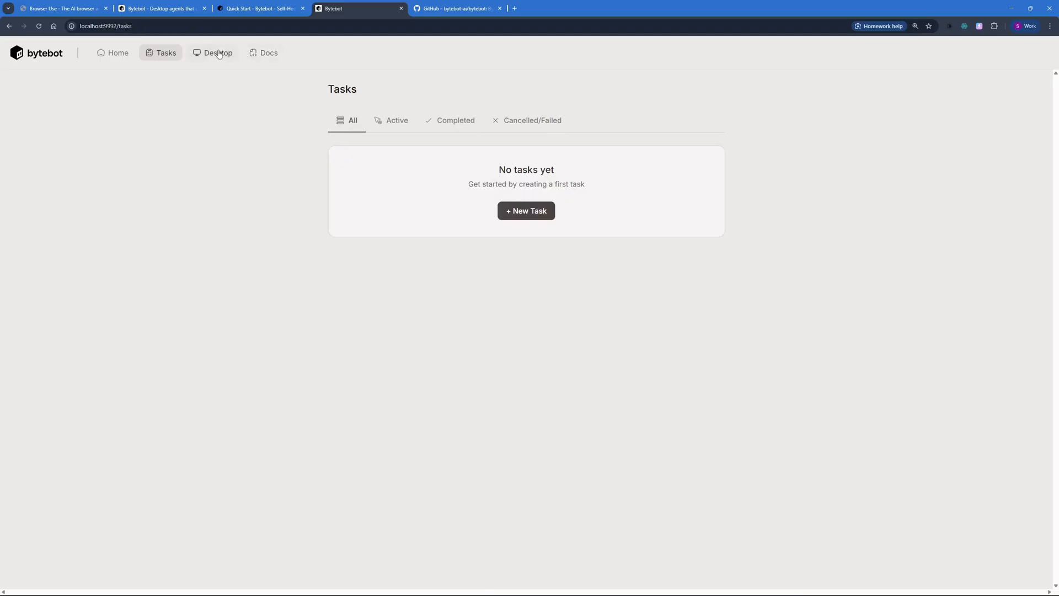
View the agent's live virtual desktop, open the Home folder's Computer location, then close the file manager.
left_click(214, 53)
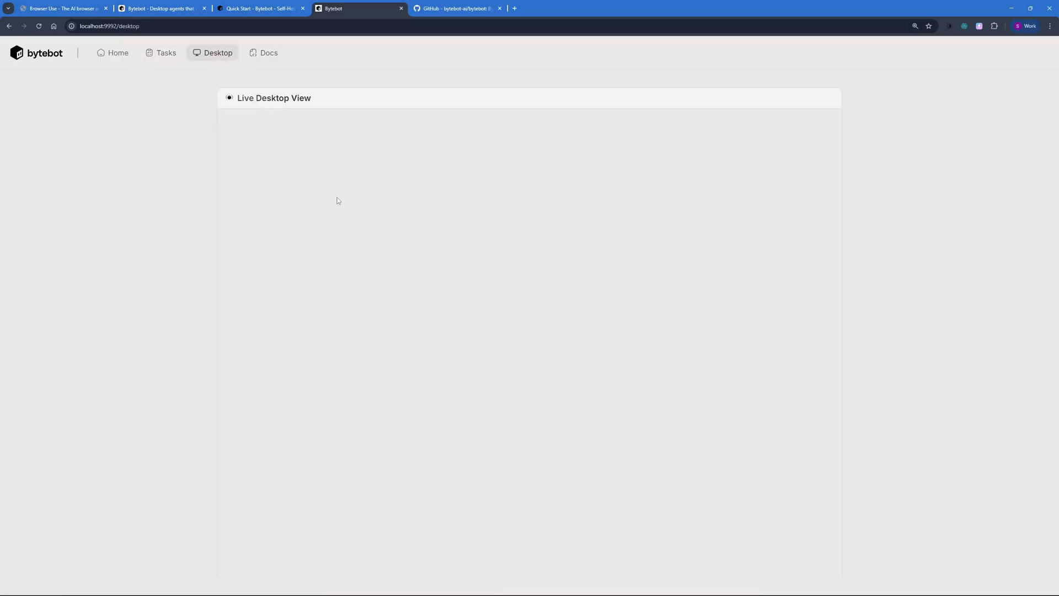
mouse_move(334, 201)
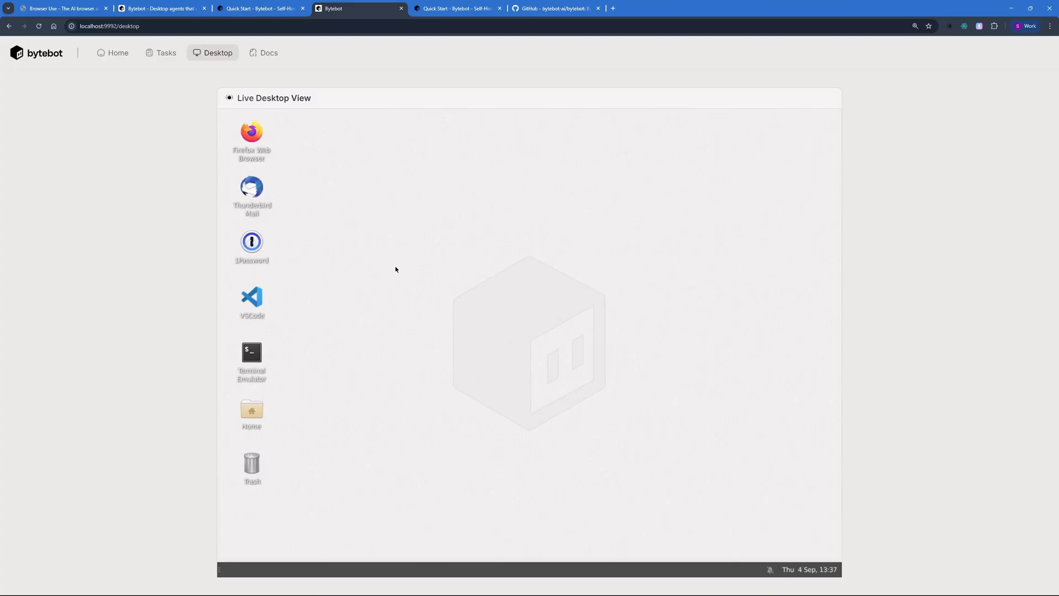
double_click(251, 411)
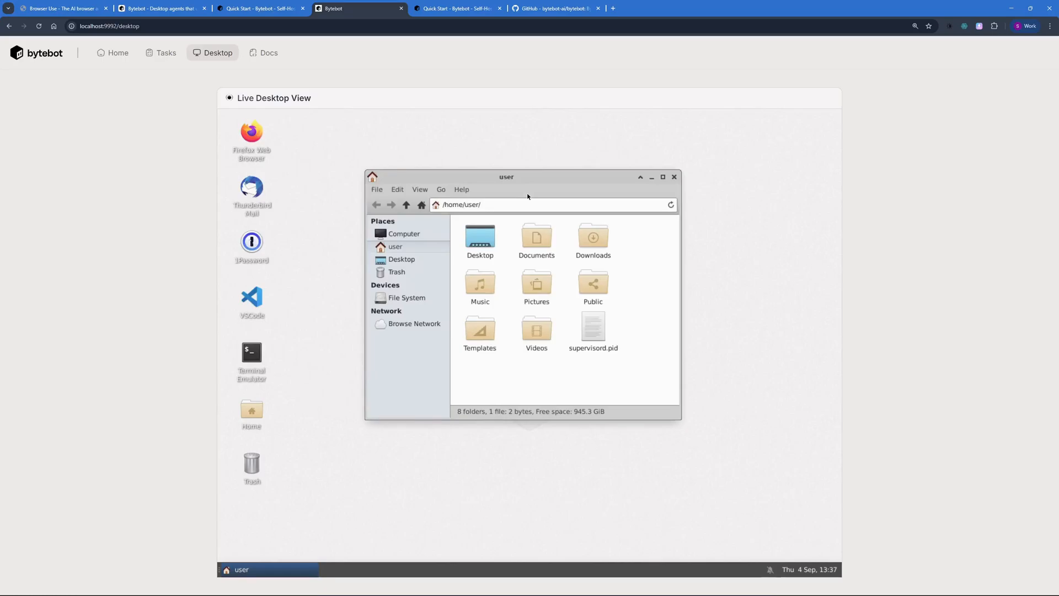
left_click(404, 234)
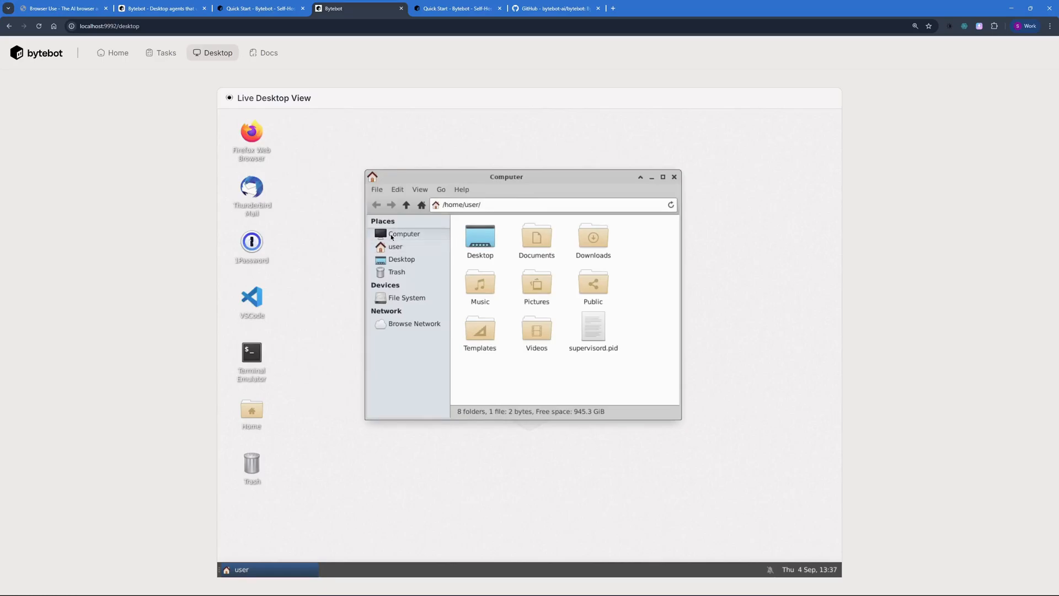
left_click(404, 234)
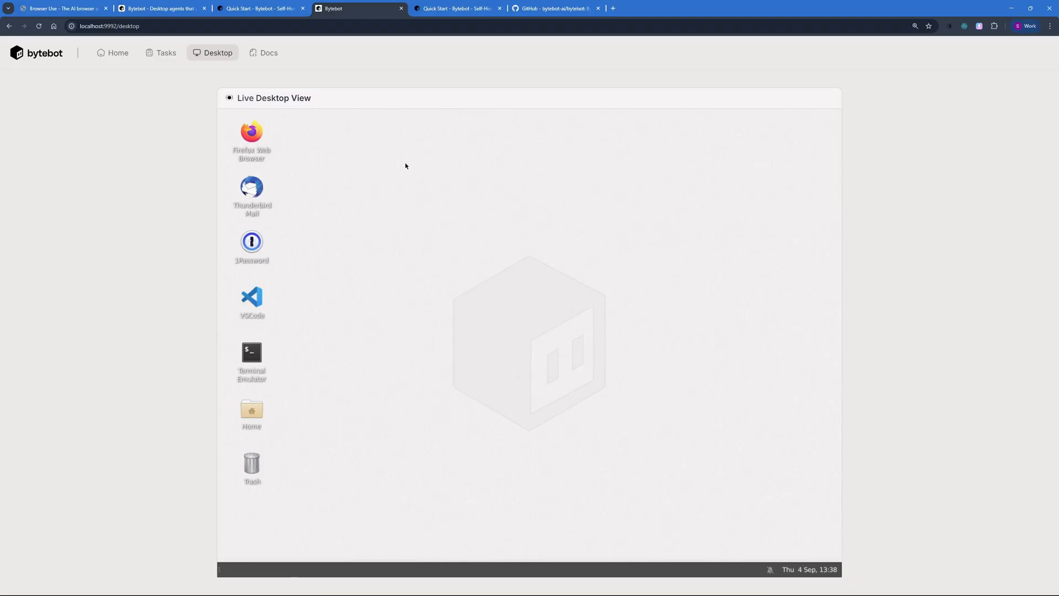
mouse_move(371, 179)
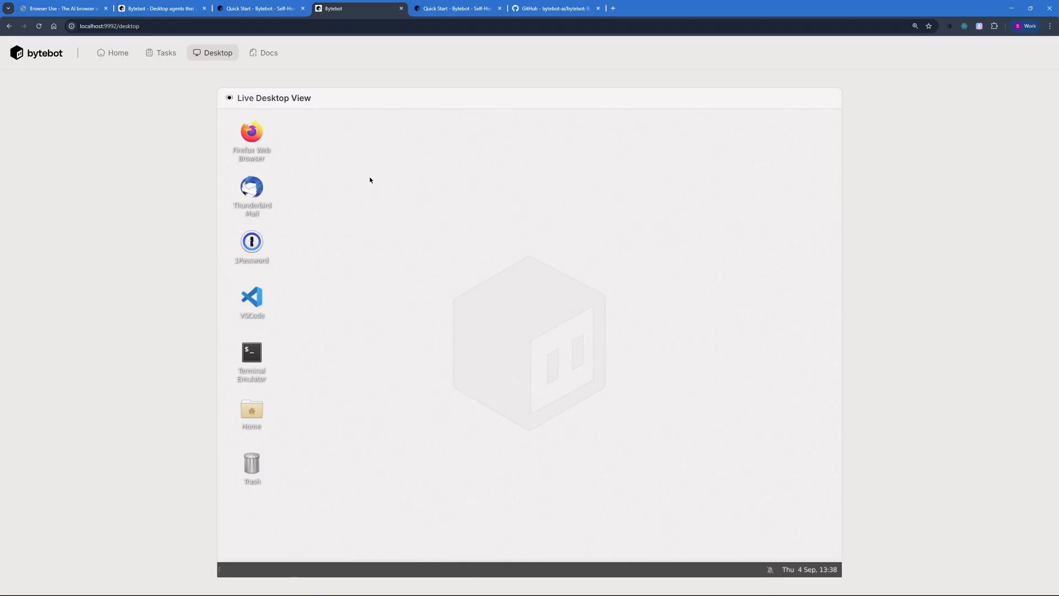
From the Bytebot home page, write the 'open firefox' task with o3 kept and send it to the agent.
left_click(117, 52)
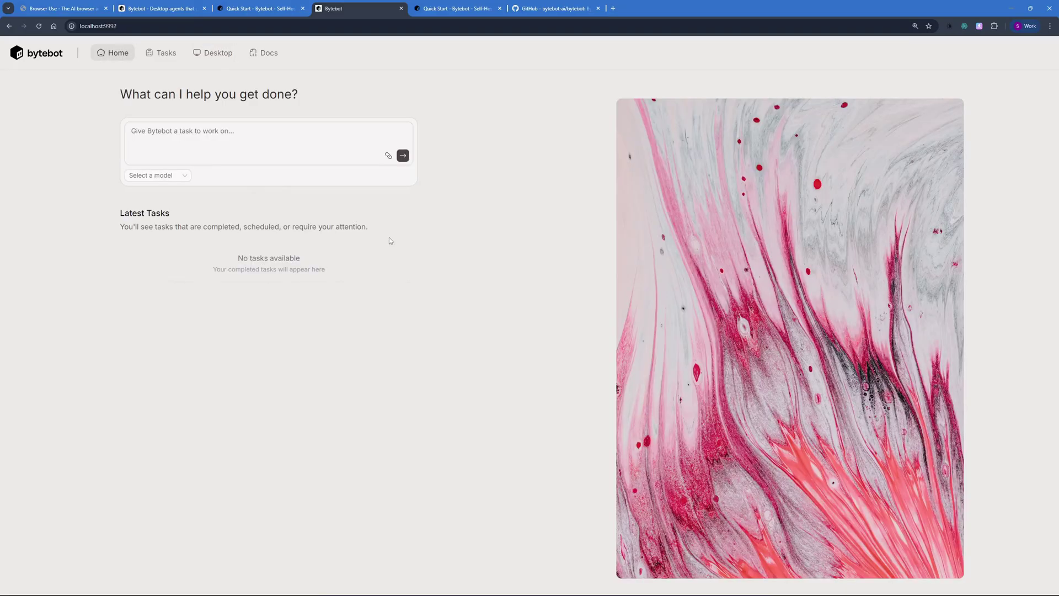
left_click(156, 174)
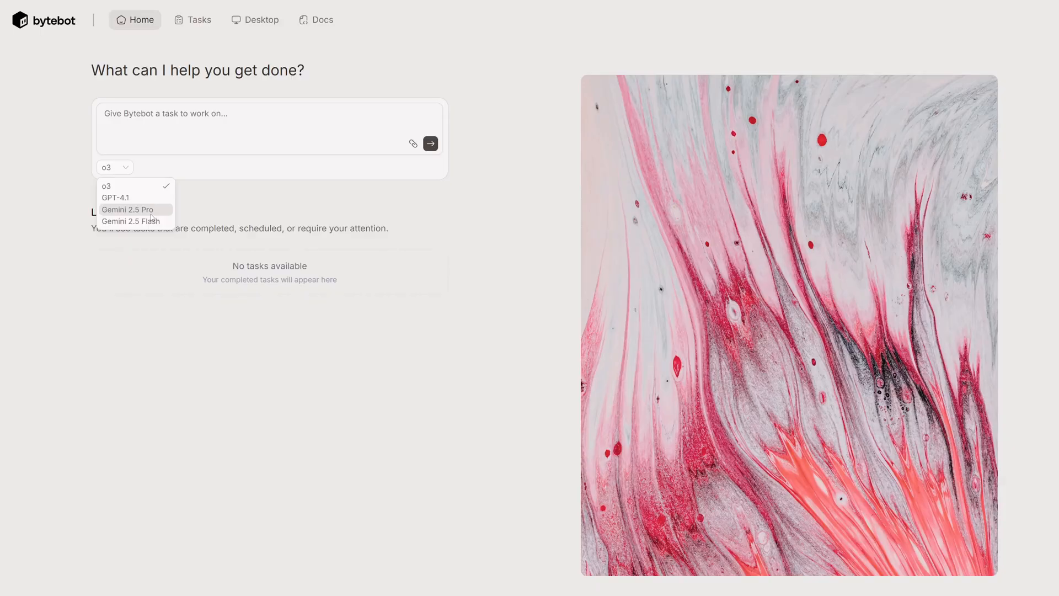
mouse_move(149, 220)
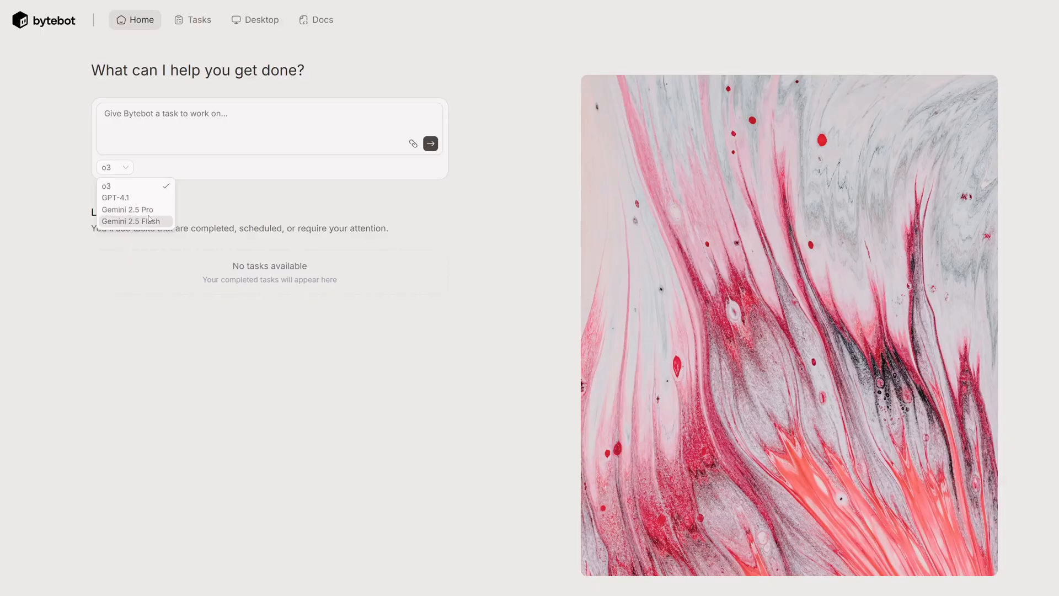
mouse_move(162, 223)
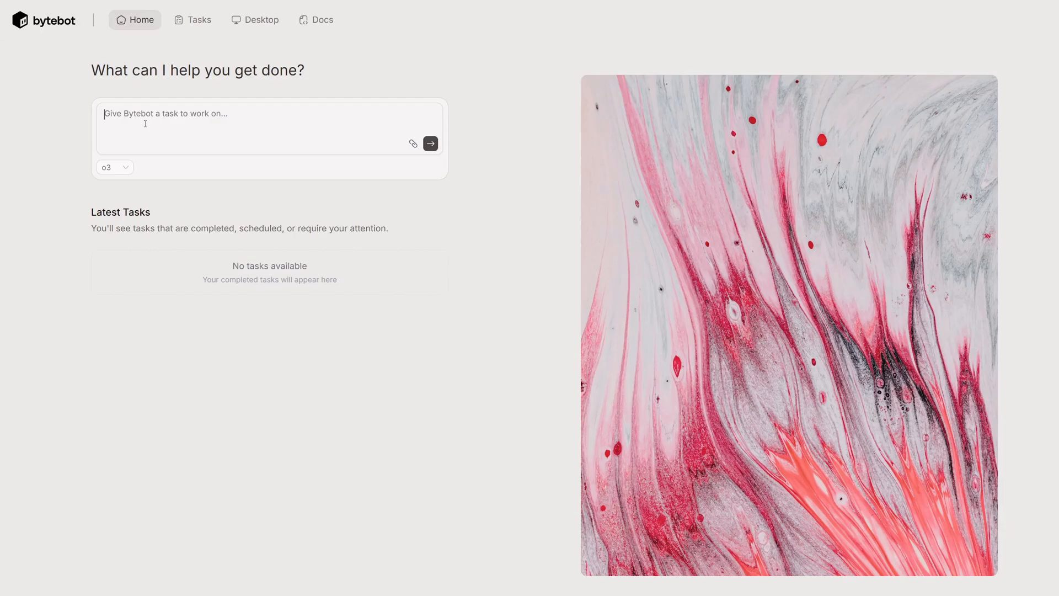
type("o")
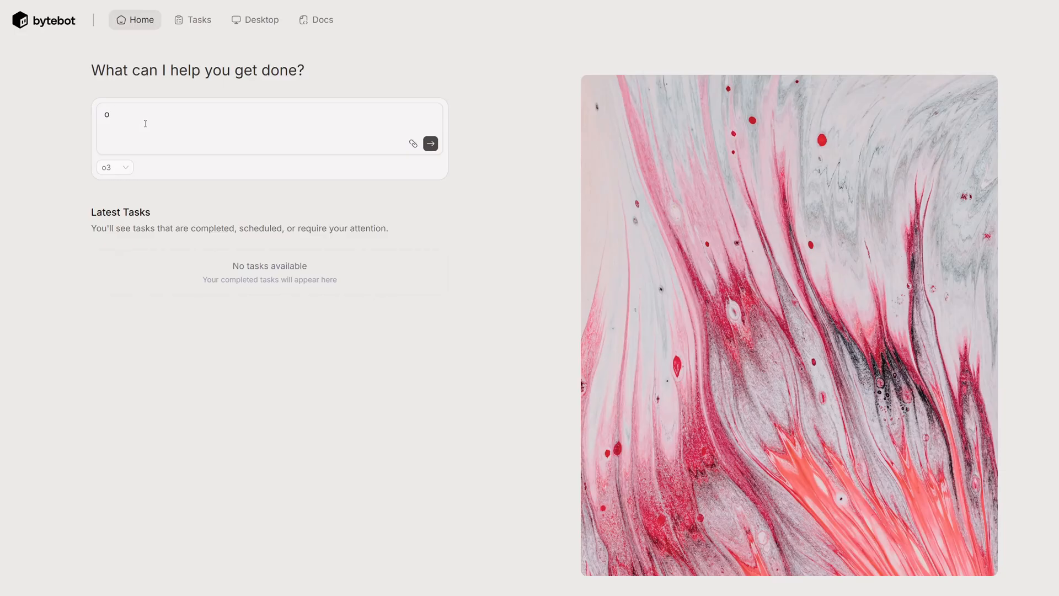
left_click(114, 167)
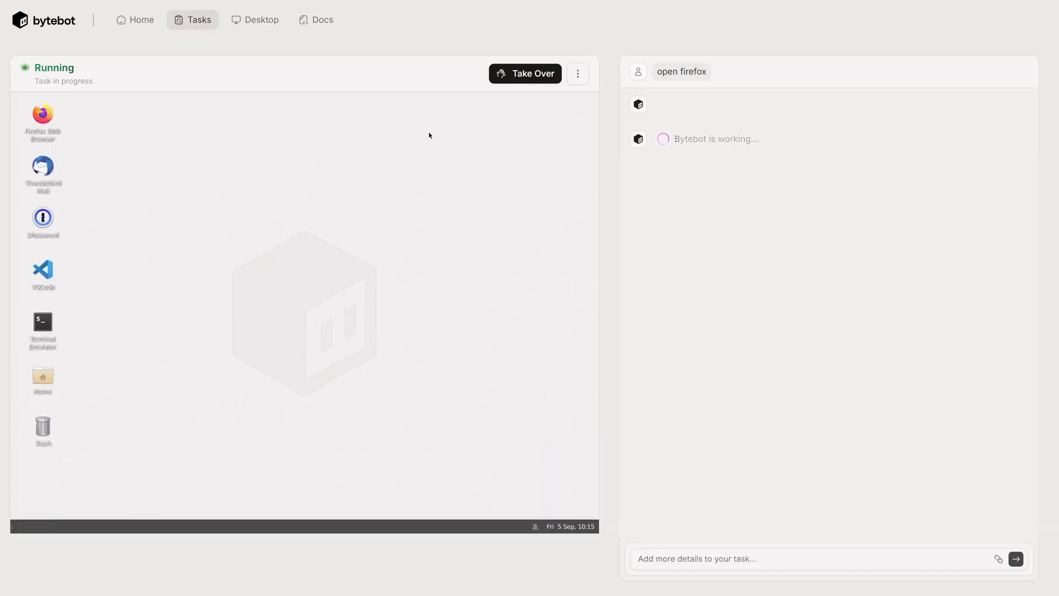
Watch the agent launch Firefox on its desktop, then return to the Bytebot home page.
double_click(41, 112)
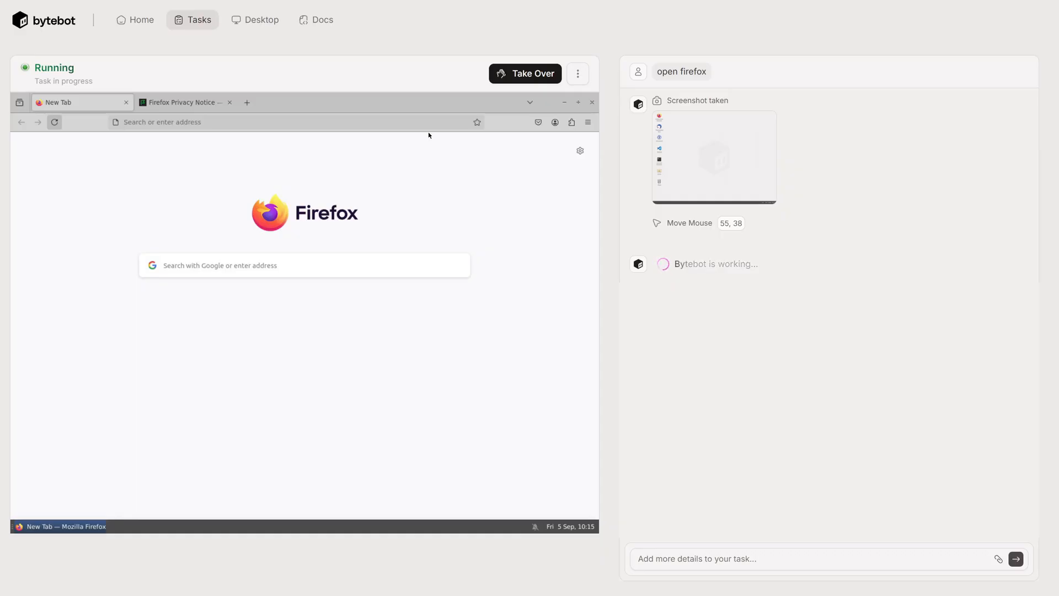
left_click(136, 20)
type("open firefox, go to youtube, search nano banana skillcurb, play the video.")
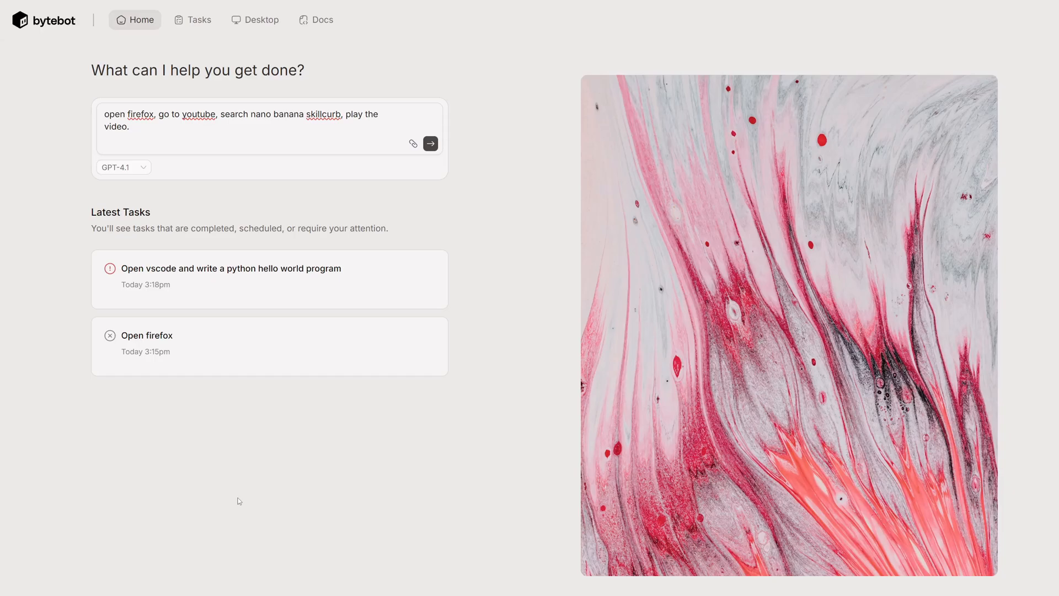
mouse_move(190, 205)
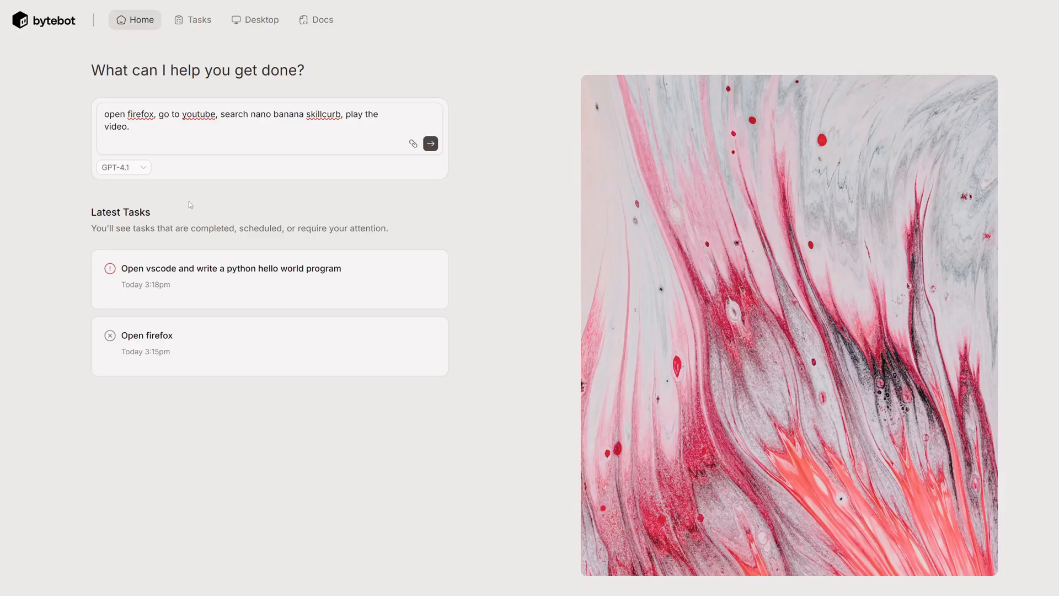
mouse_move(197, 198)
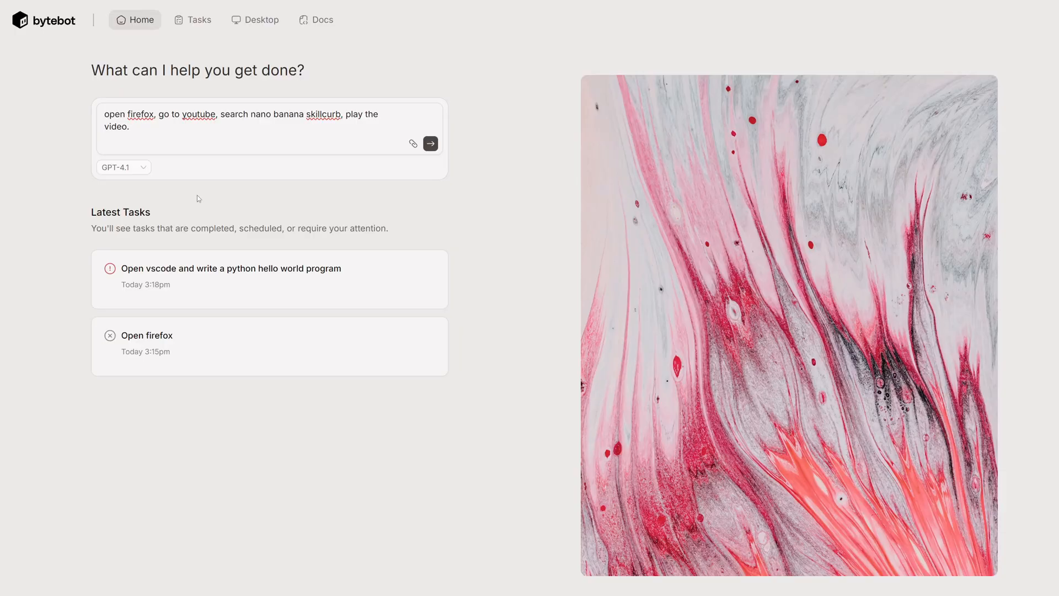
Launch the YouTube task; the agent enters youtube.com in Firefox's address bar and loads it.
left_click(431, 144)
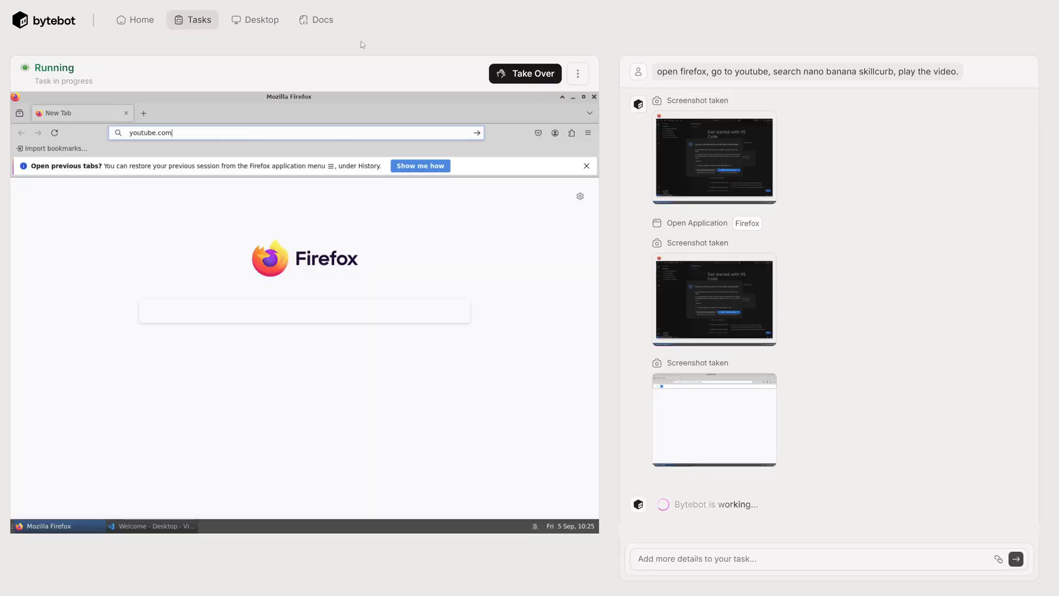
type("youtube.com")
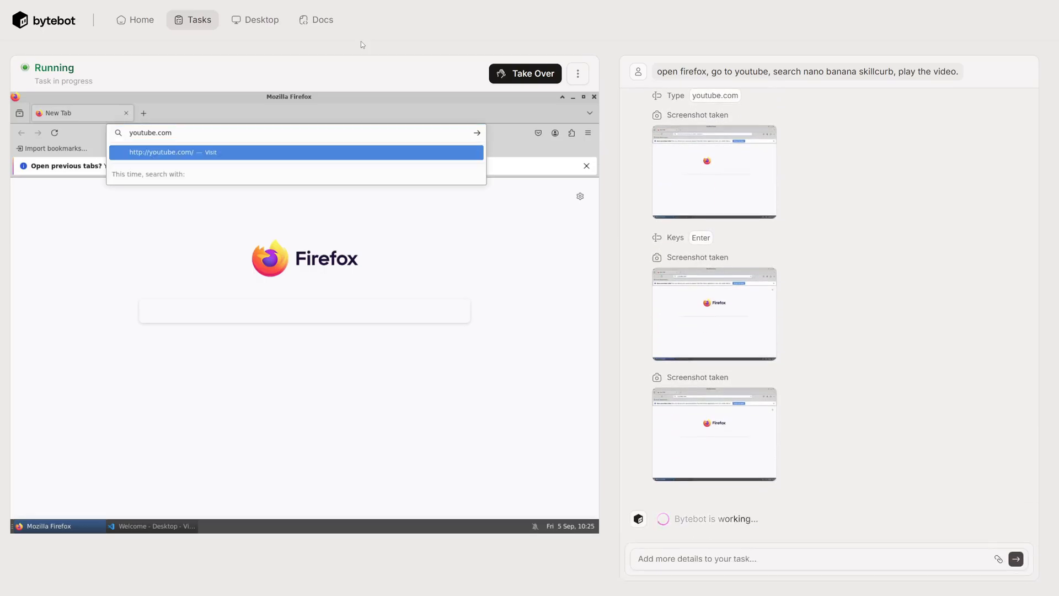
key("Enter")
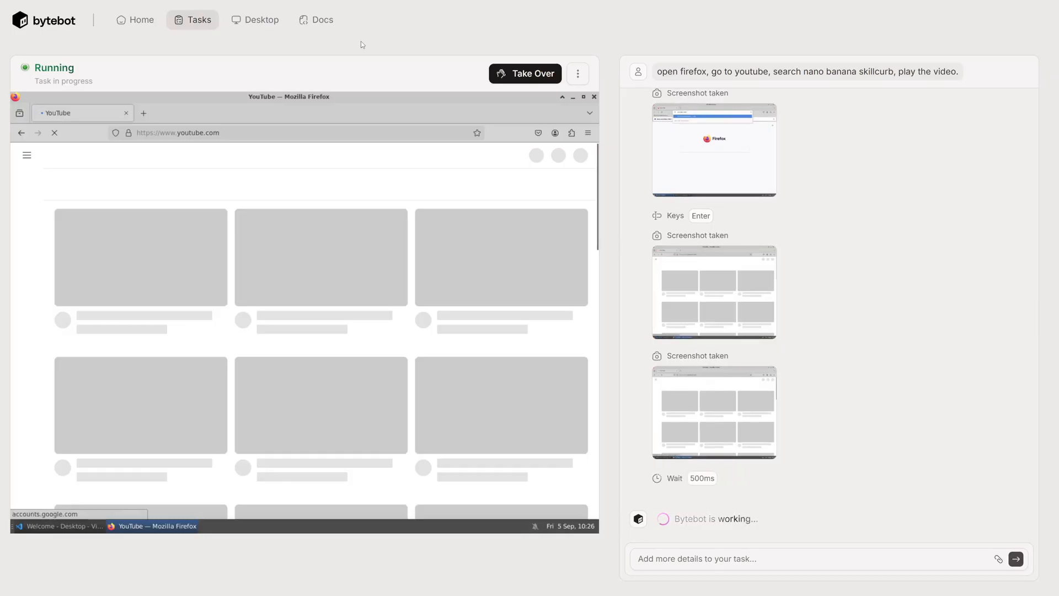
Follow the agent as YouTube loads and it enters the search 'nano banana skillcurb'.
scroll("down", 3)
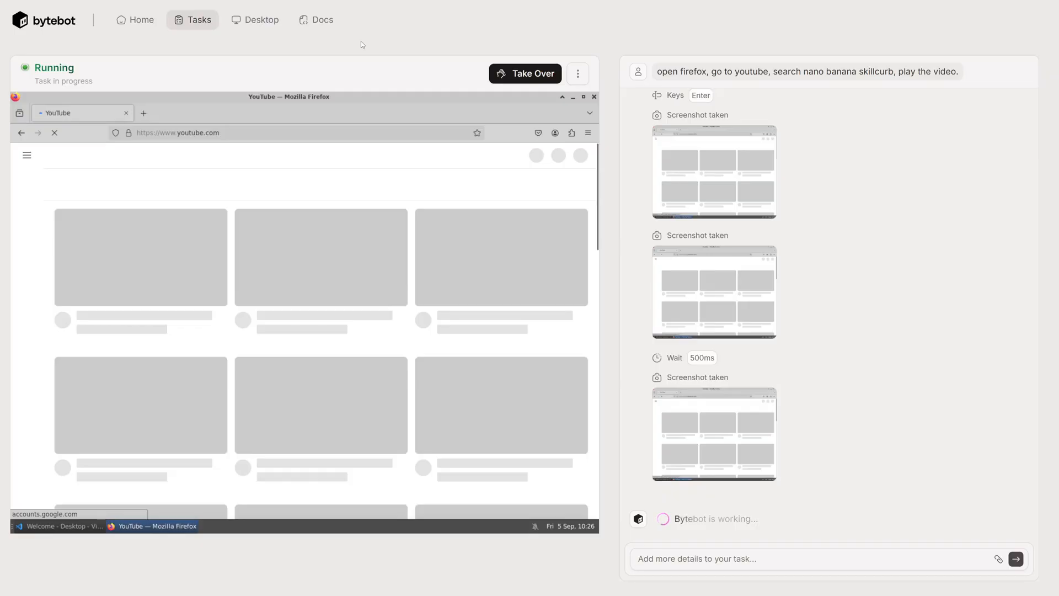
scroll("down", 3)
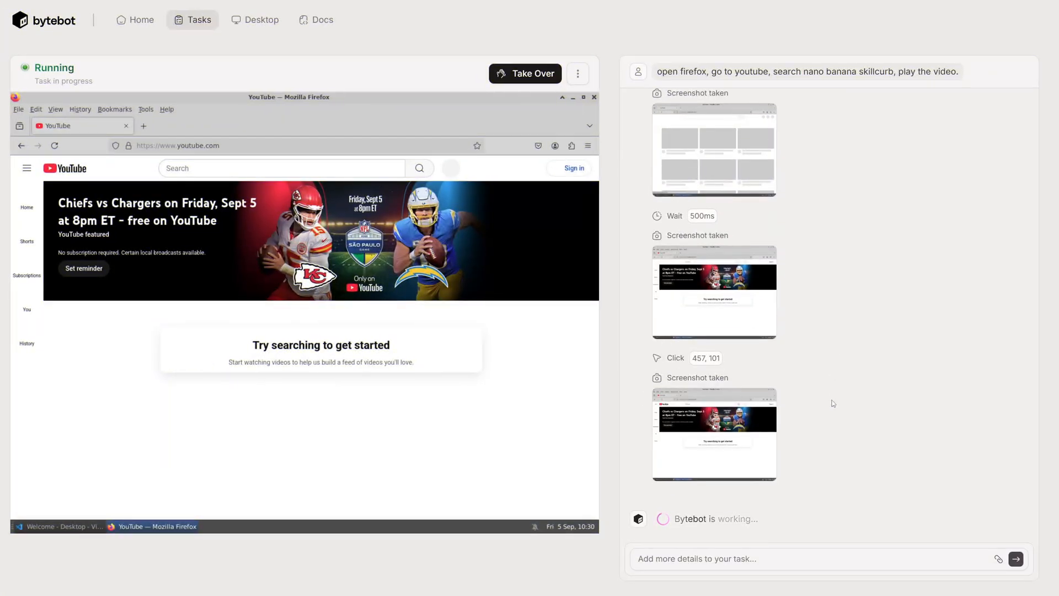
mouse_move(217, 104)
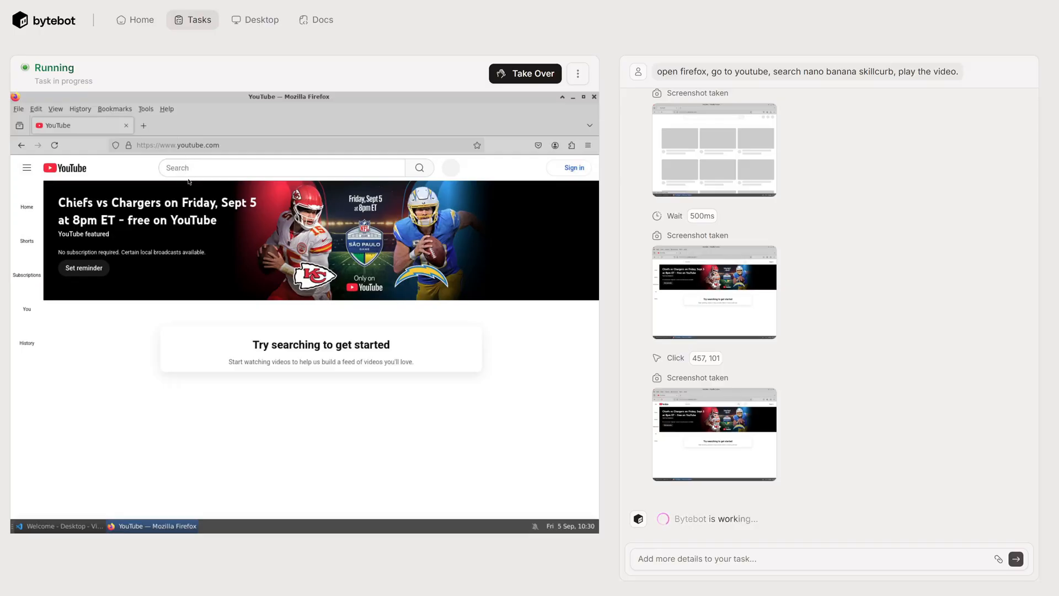
mouse_move(944, 362)
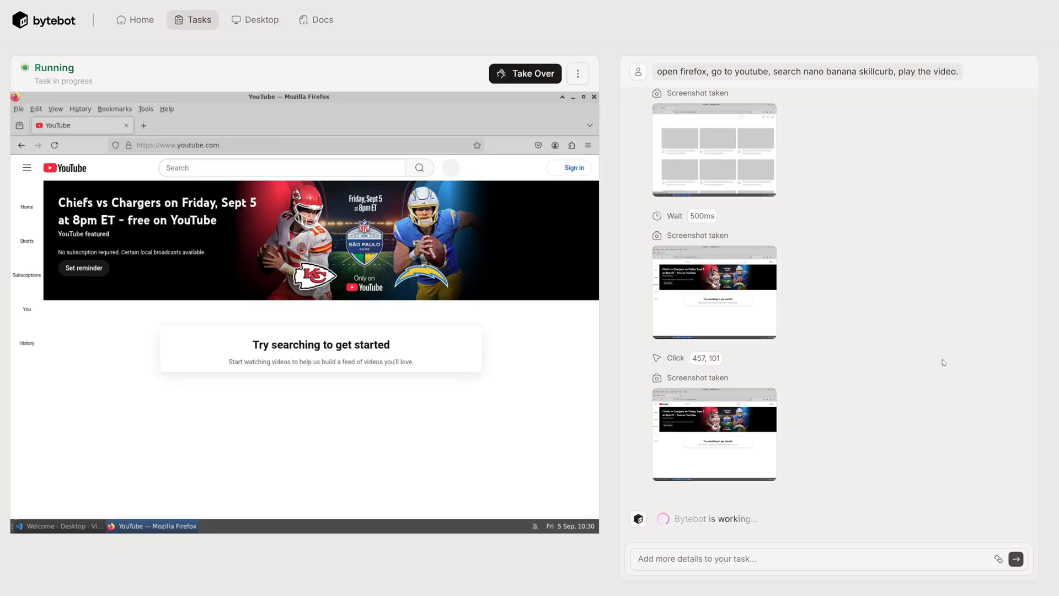
mouse_move(777, 396)
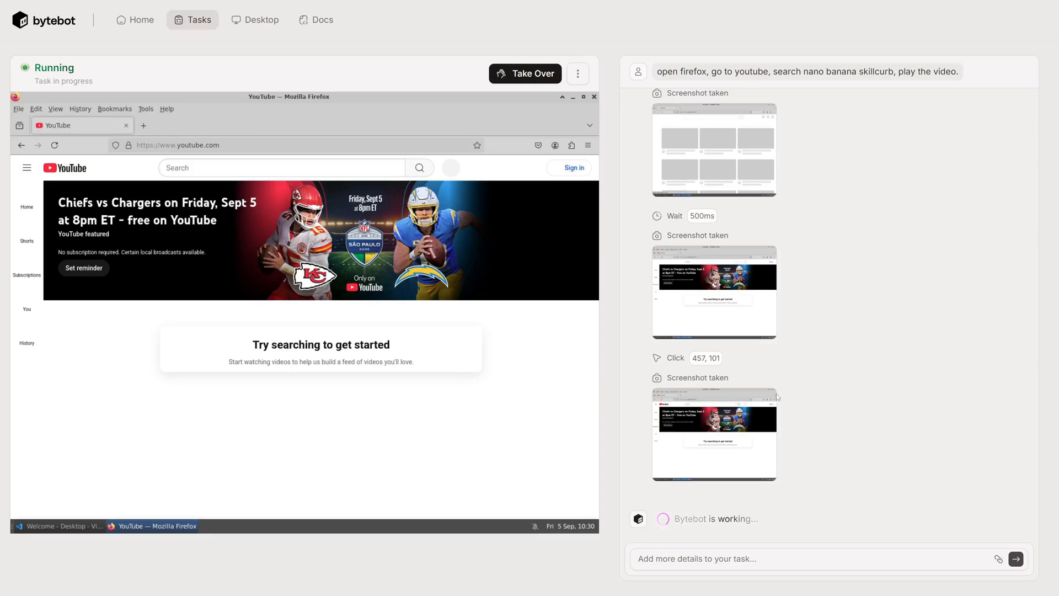
mouse_move(686, 370)
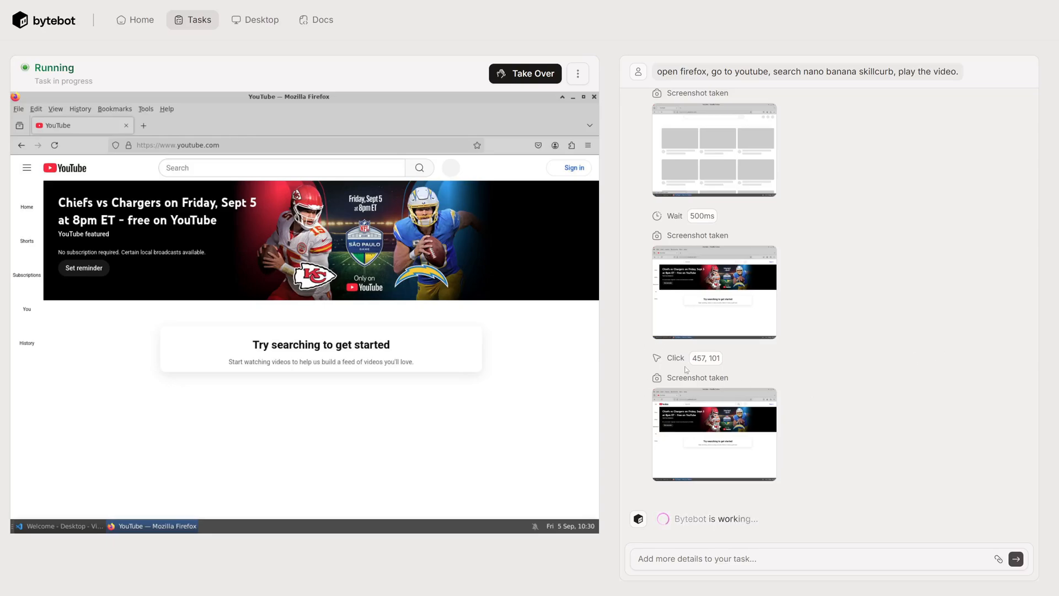
type("nano banana skillcurb")
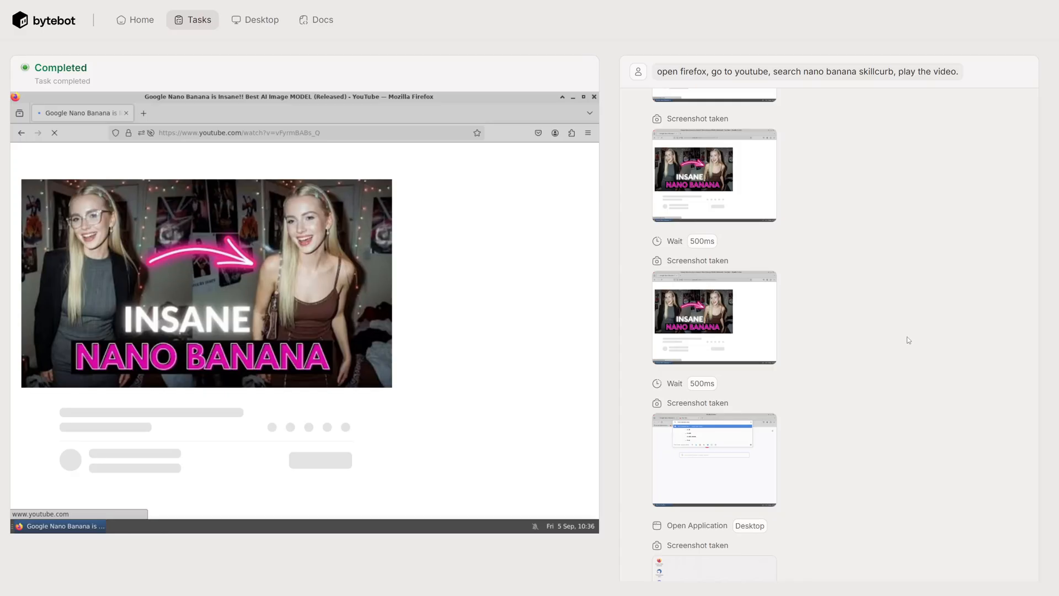
mouse_move(863, 359)
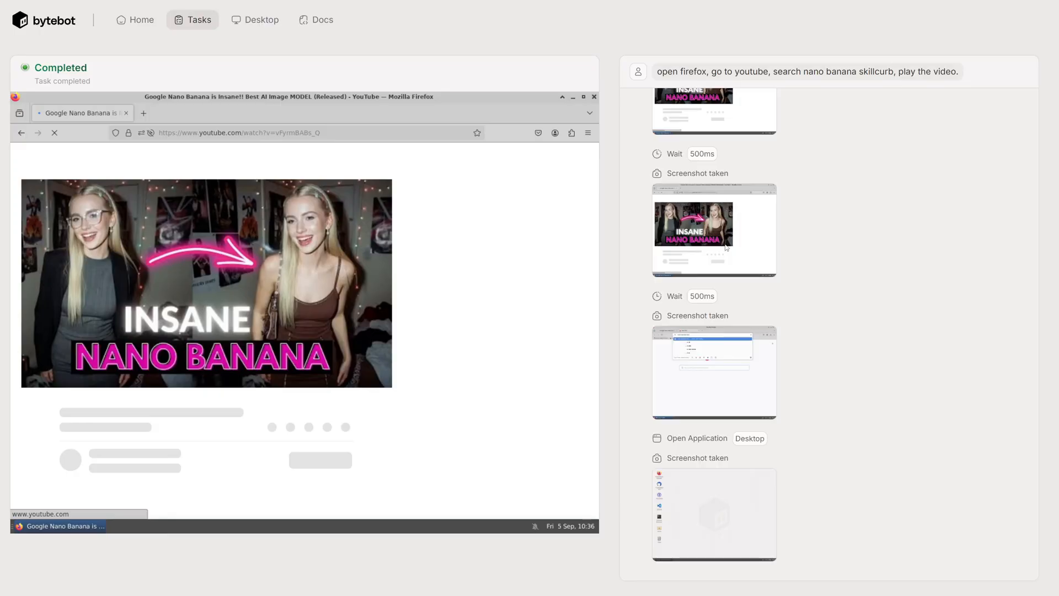
mouse_move(750, 401)
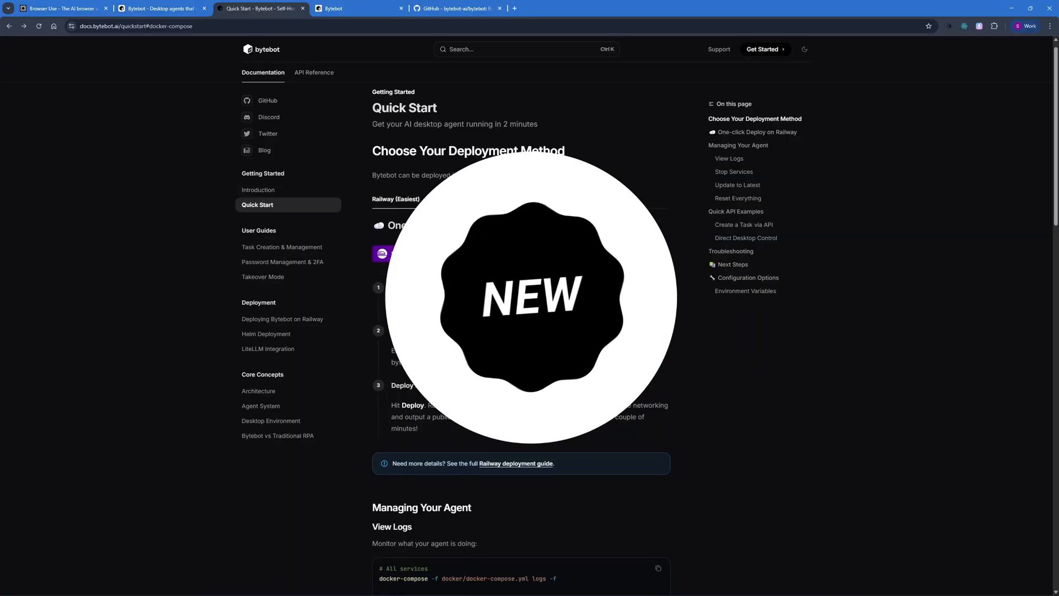
scroll("down", 3)
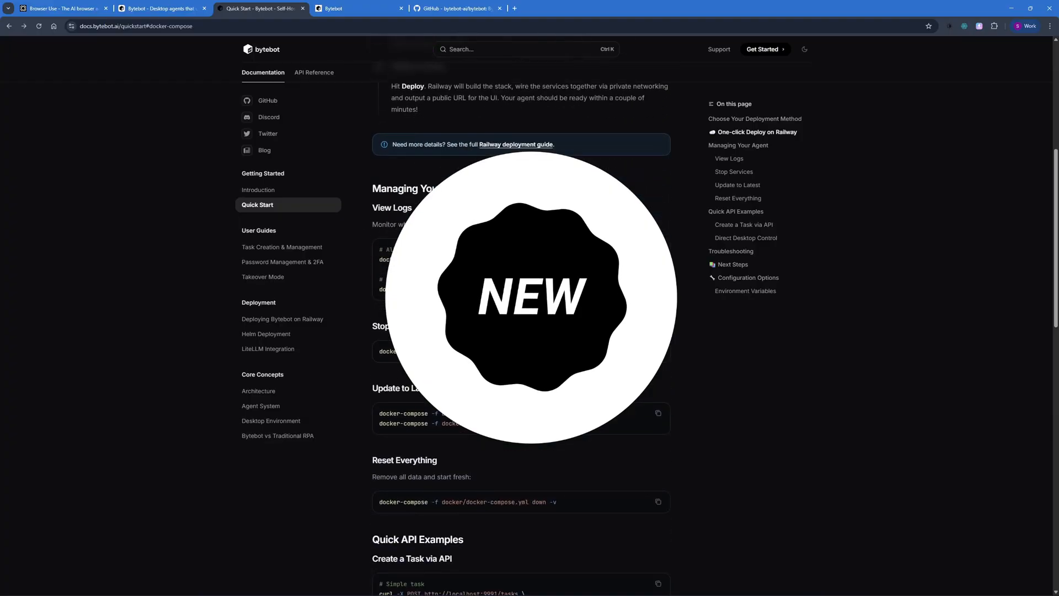
scroll("down", 3)
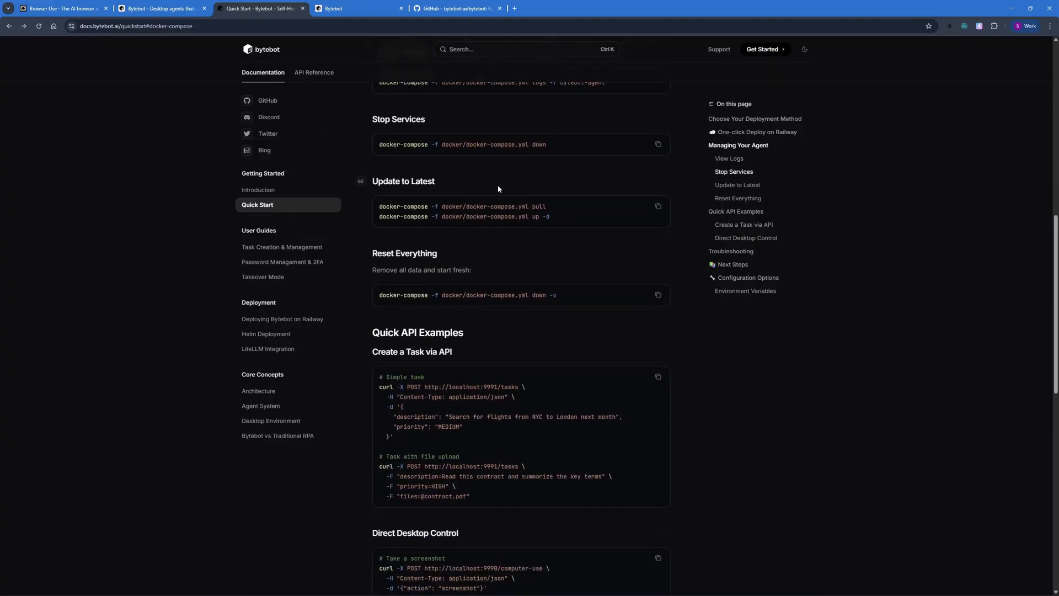
scroll("down", 3)
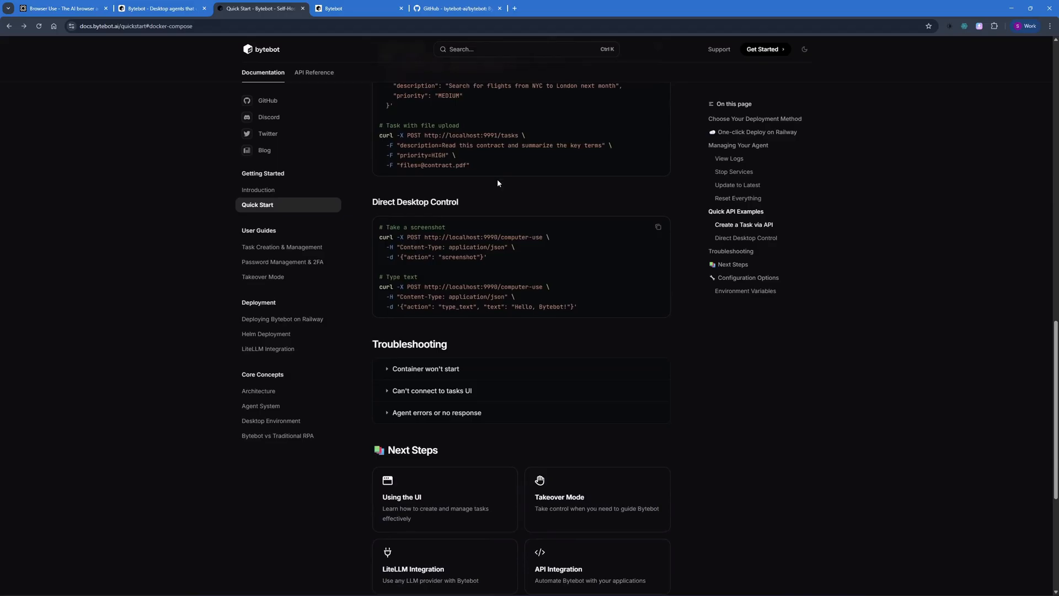